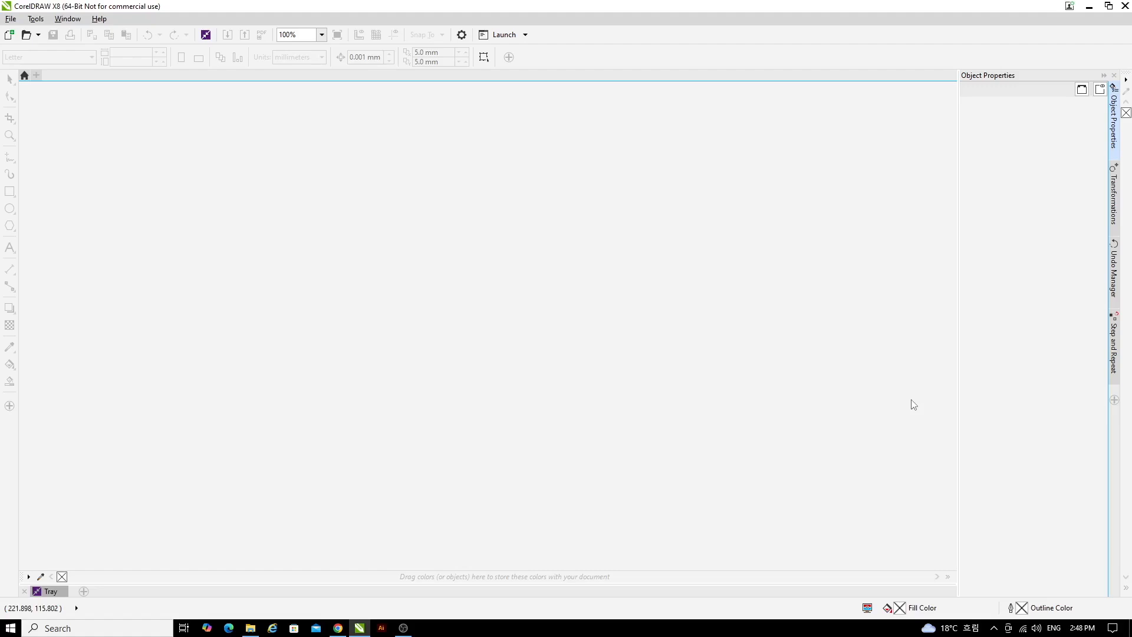
pyautogui.moveTo(908, 407)
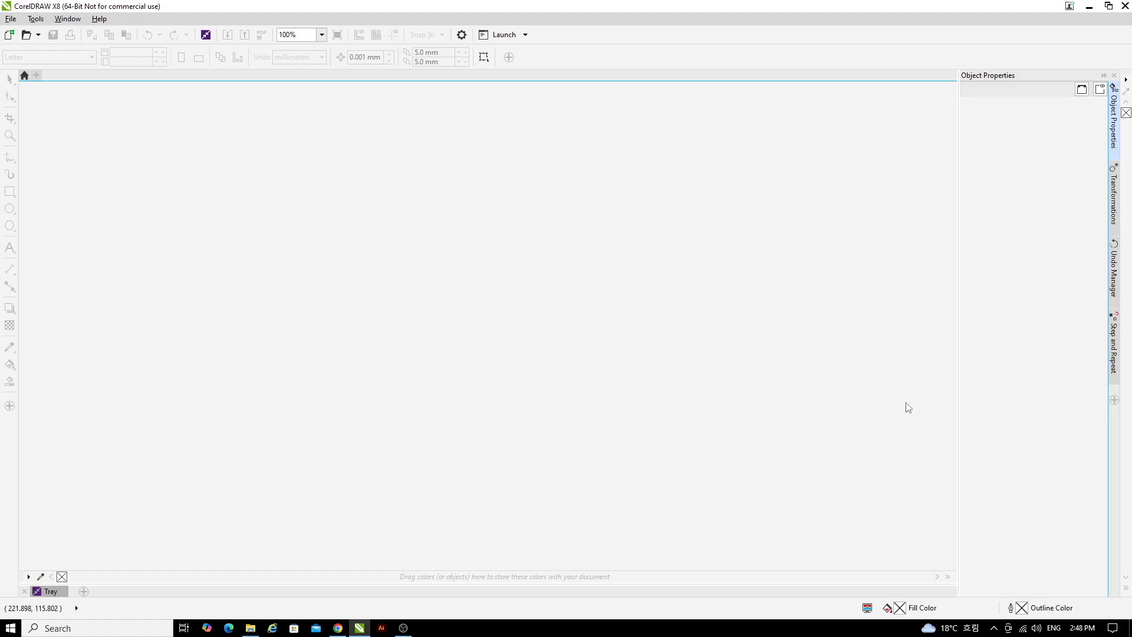
pyautogui.moveTo(851, 380)
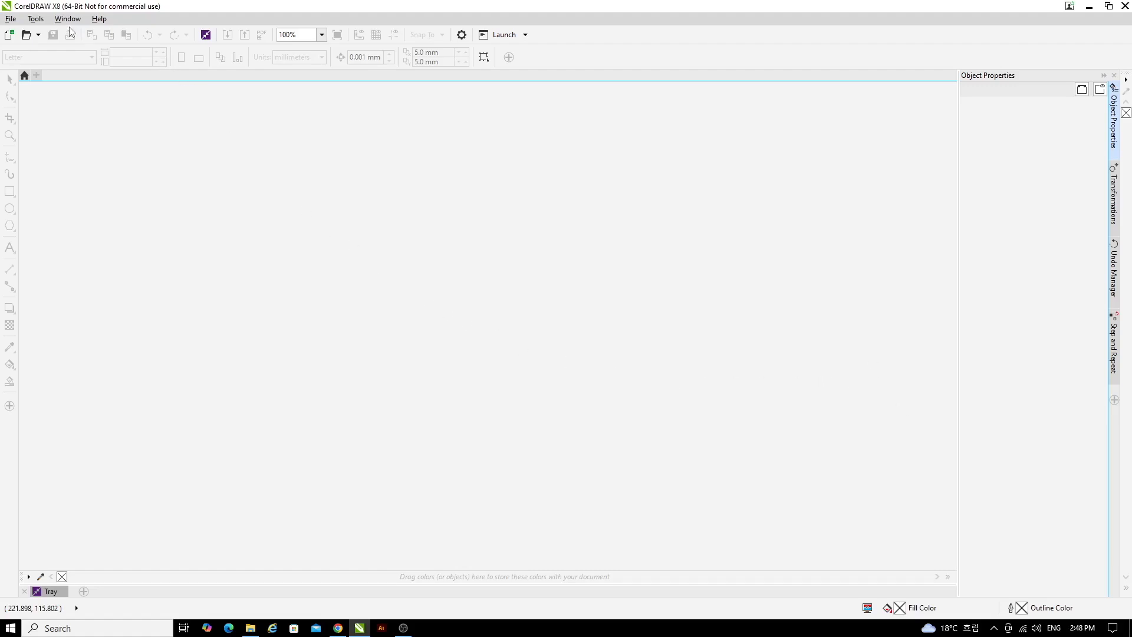
pyautogui.moveTo(27, 35)
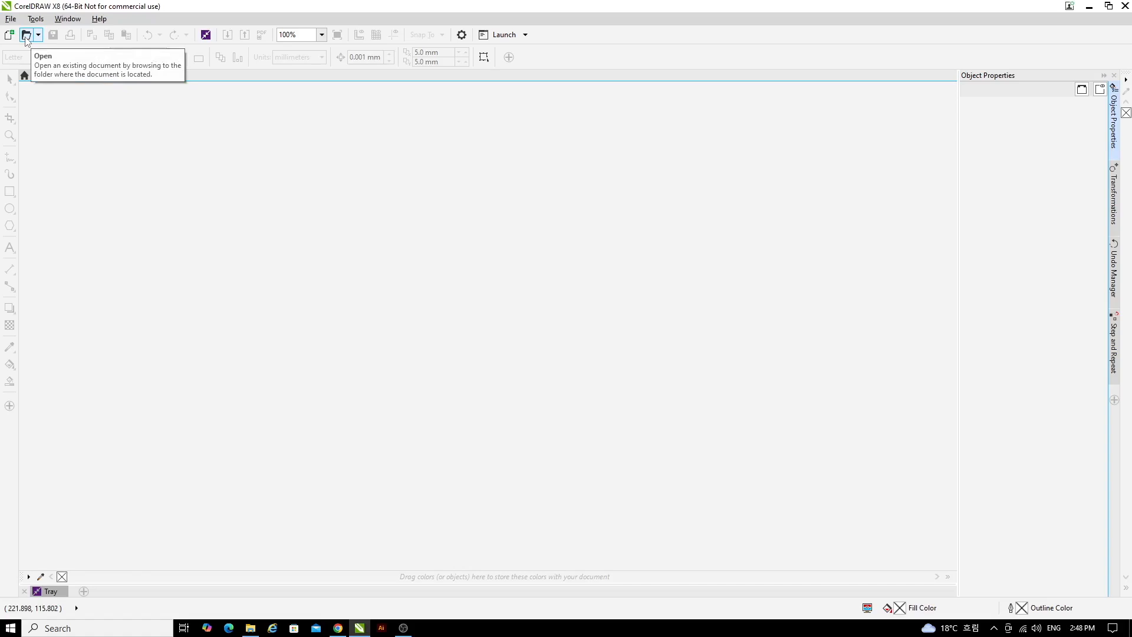
# Open the Face Key Ring file from USB Drive (F:)
pyautogui.click(27, 34)
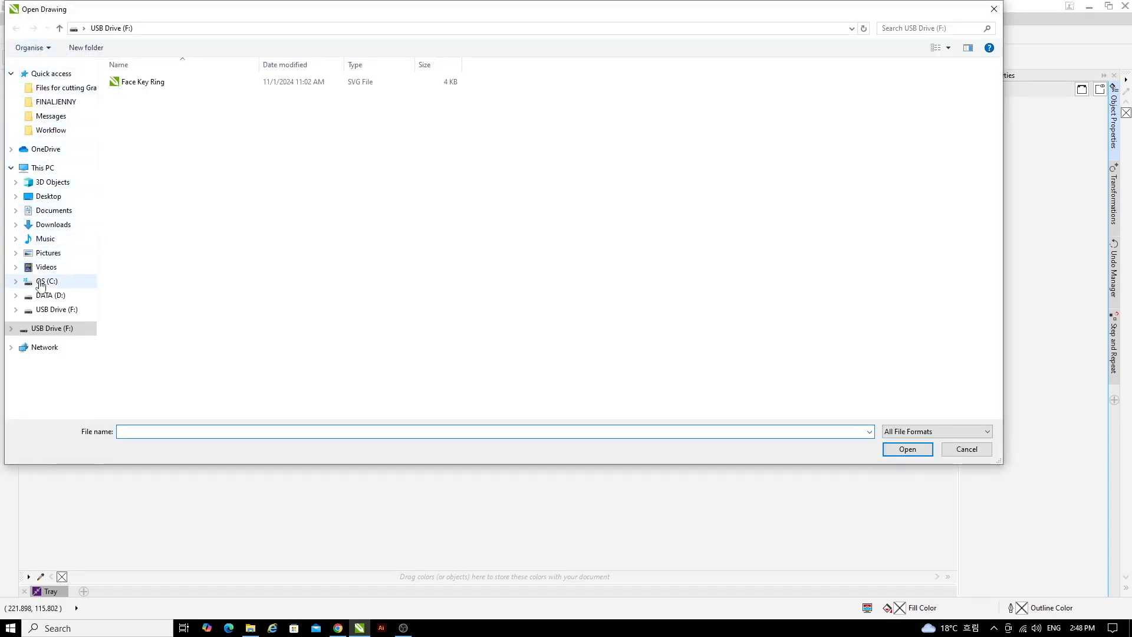
pyautogui.click(51, 328)
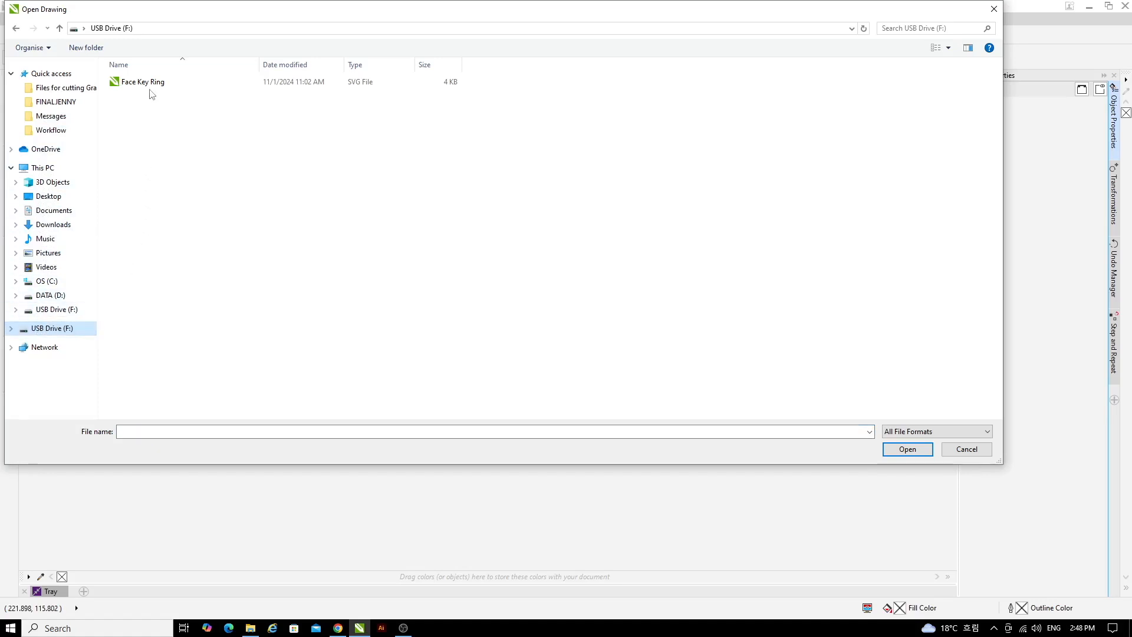
pyautogui.click(143, 81)
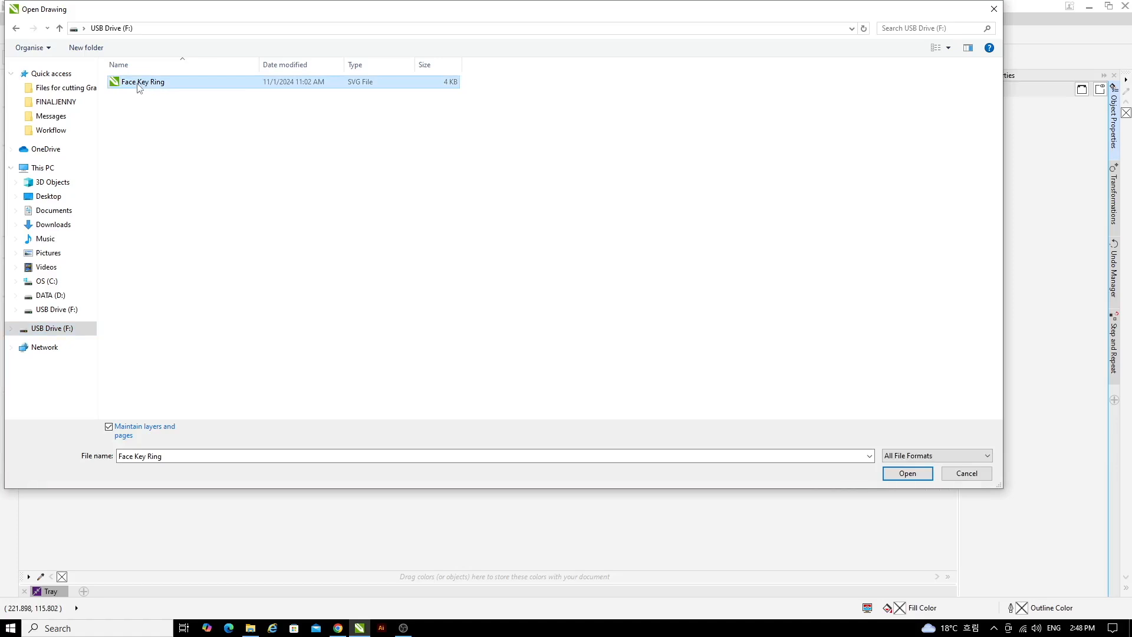
pyautogui.moveTo(170, 84)
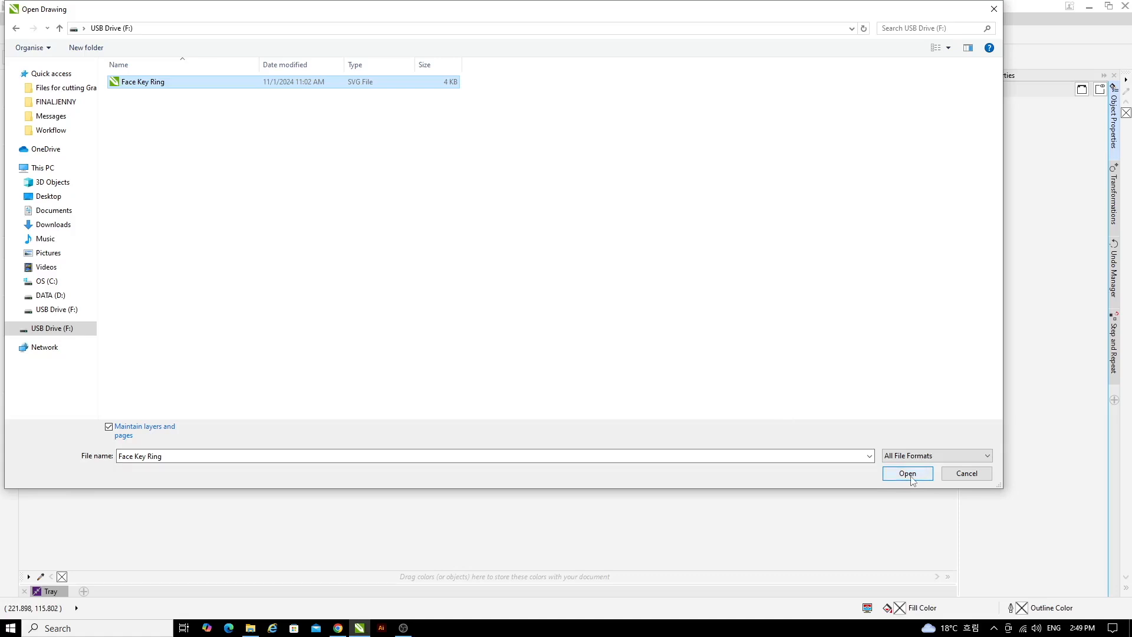
pyautogui.click(909, 473)
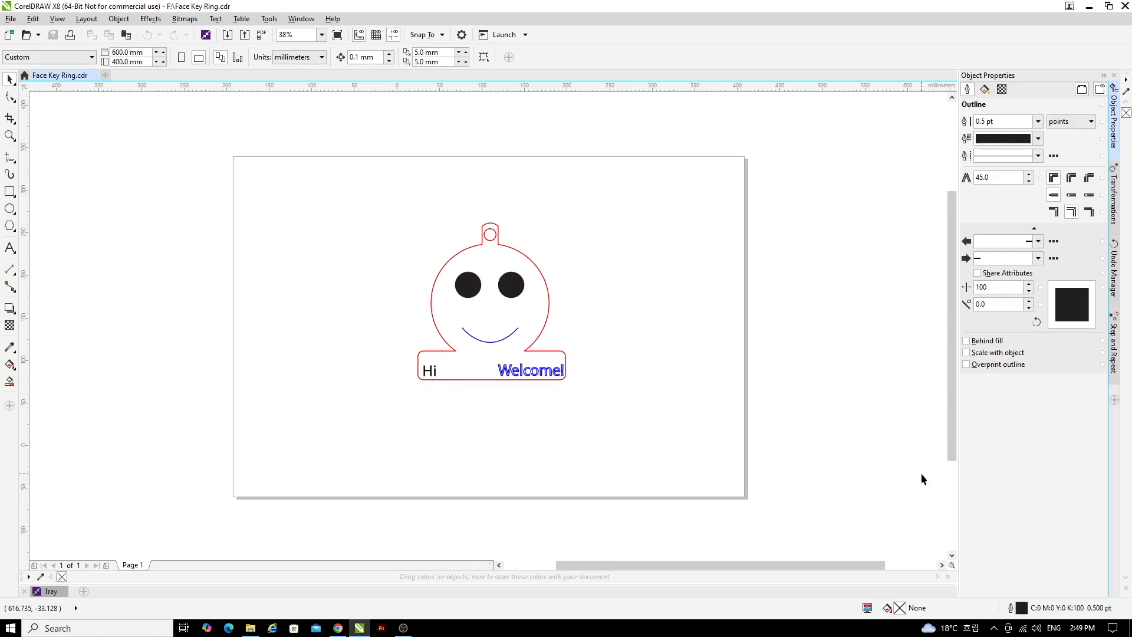
pyautogui.moveTo(527, 298)
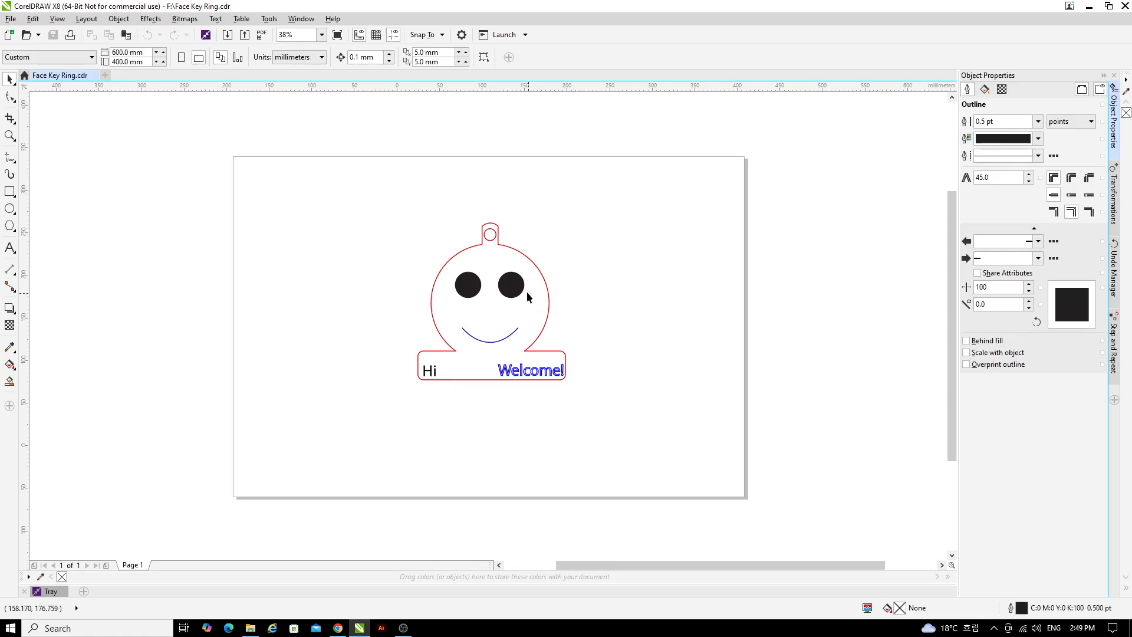
pyautogui.click(511, 284)
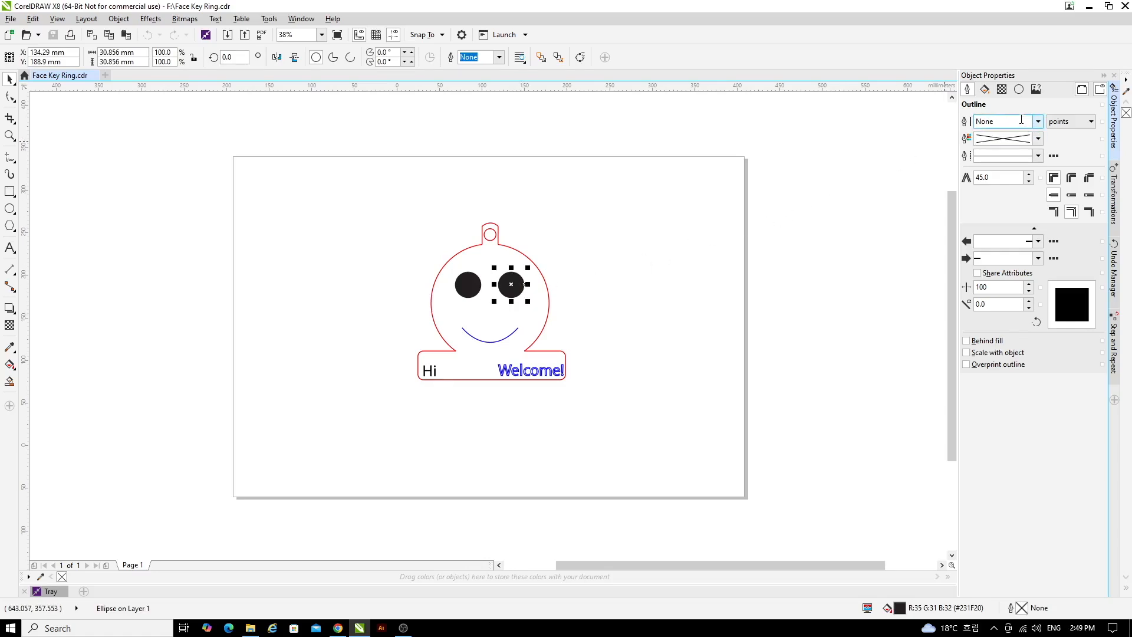
pyautogui.moveTo(1003, 121)
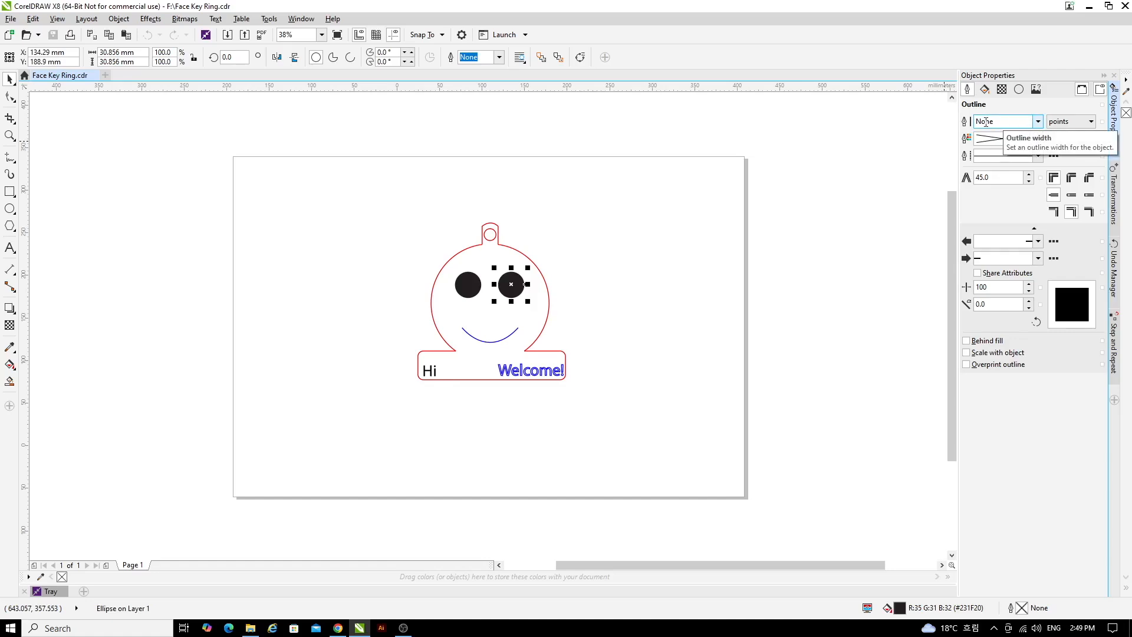
pyautogui.click(1003, 120)
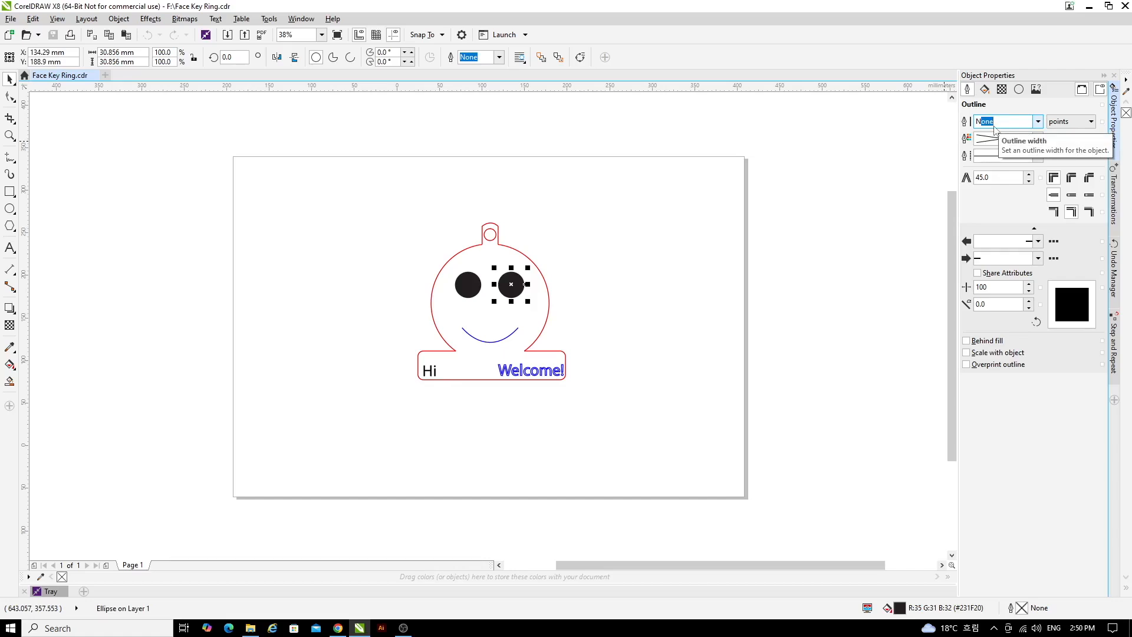
pyautogui.moveTo(535, 272)
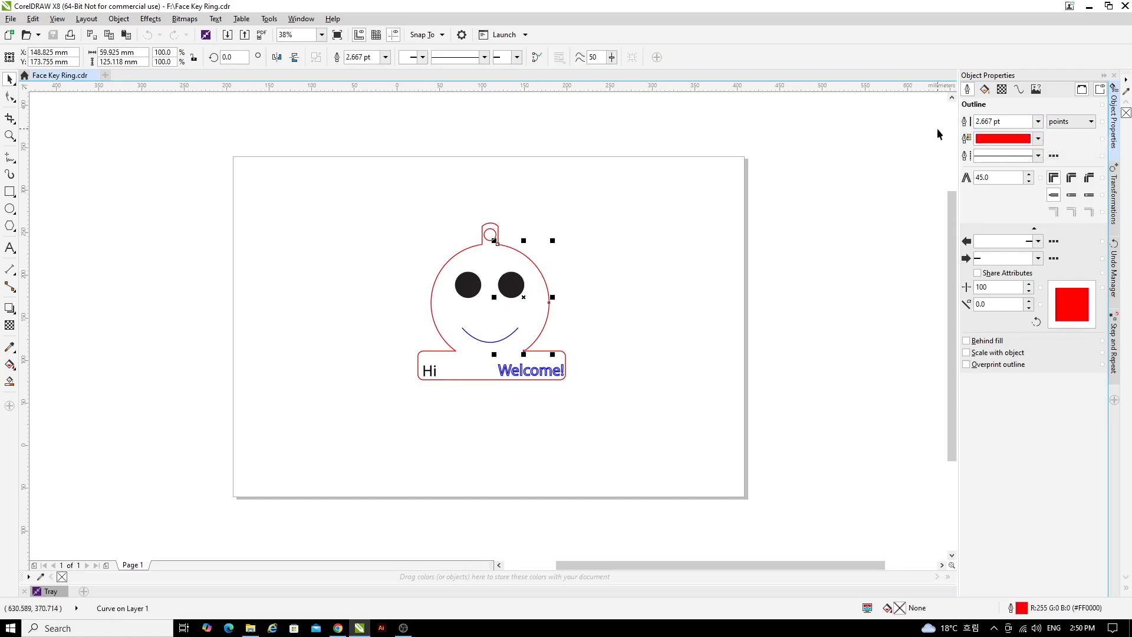
pyautogui.click(1000, 122)
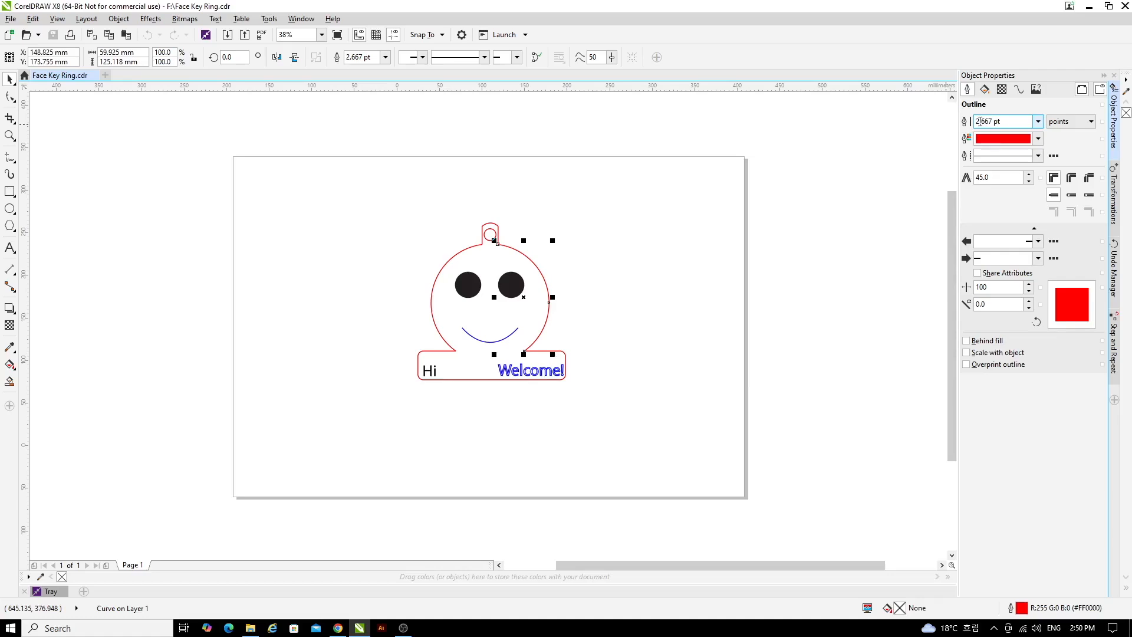
pyautogui.moveTo(1000, 121)
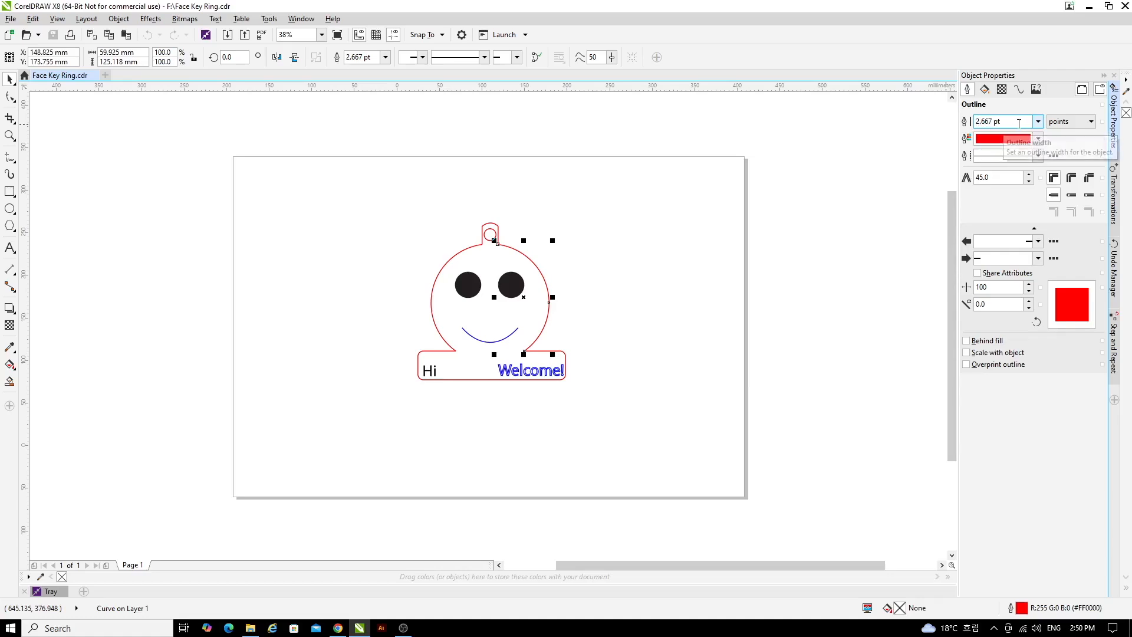
pyautogui.click(1038, 120)
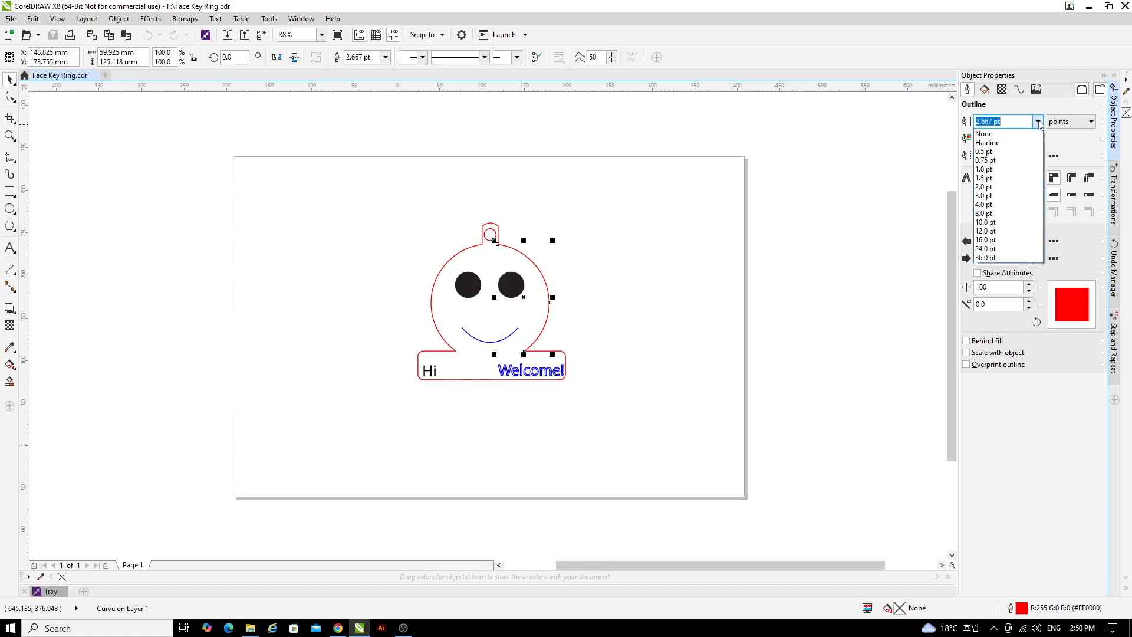
pyautogui.click(986, 142)
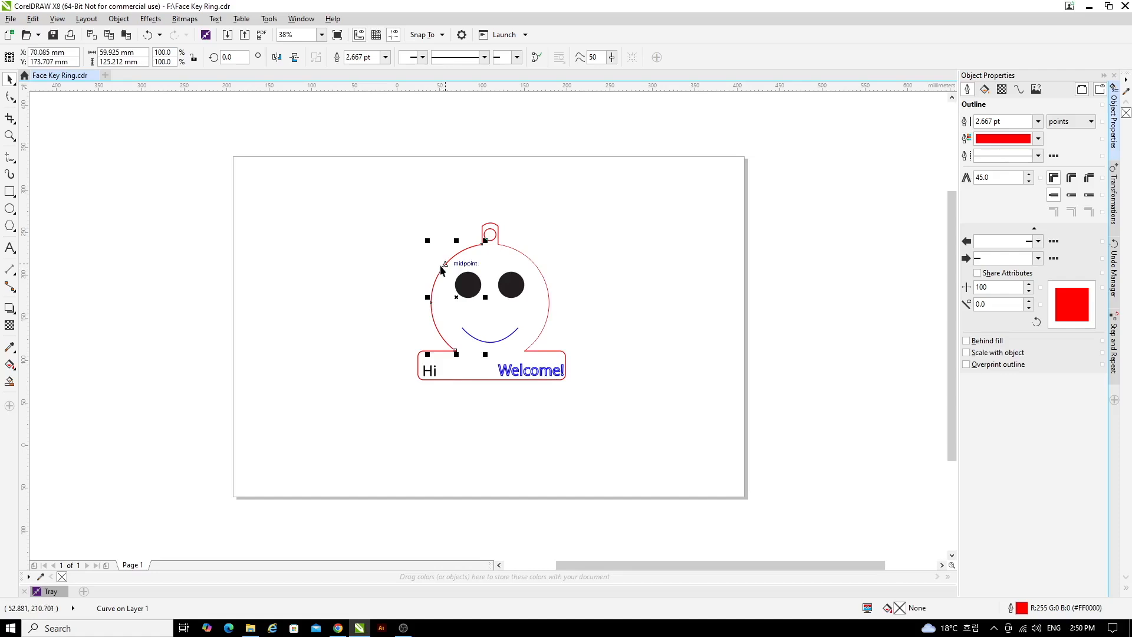
pyautogui.moveTo(33, 17)
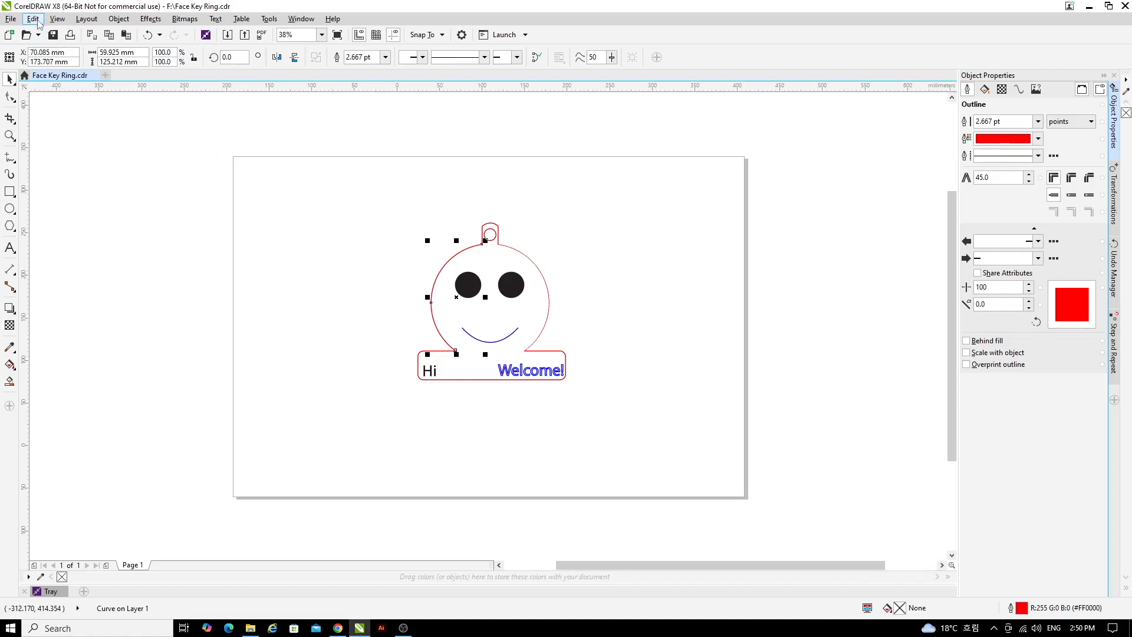
# Start a Replace Colour search with the find colour set to RGB red (R 255)
pyautogui.click(33, 18)
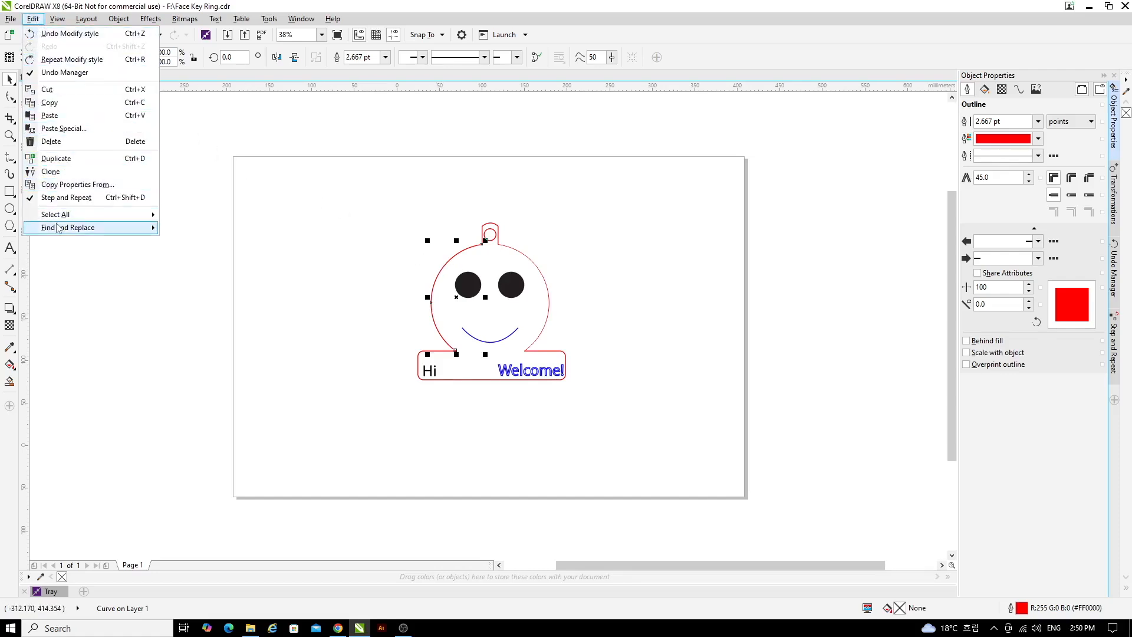
pyautogui.click(68, 228)
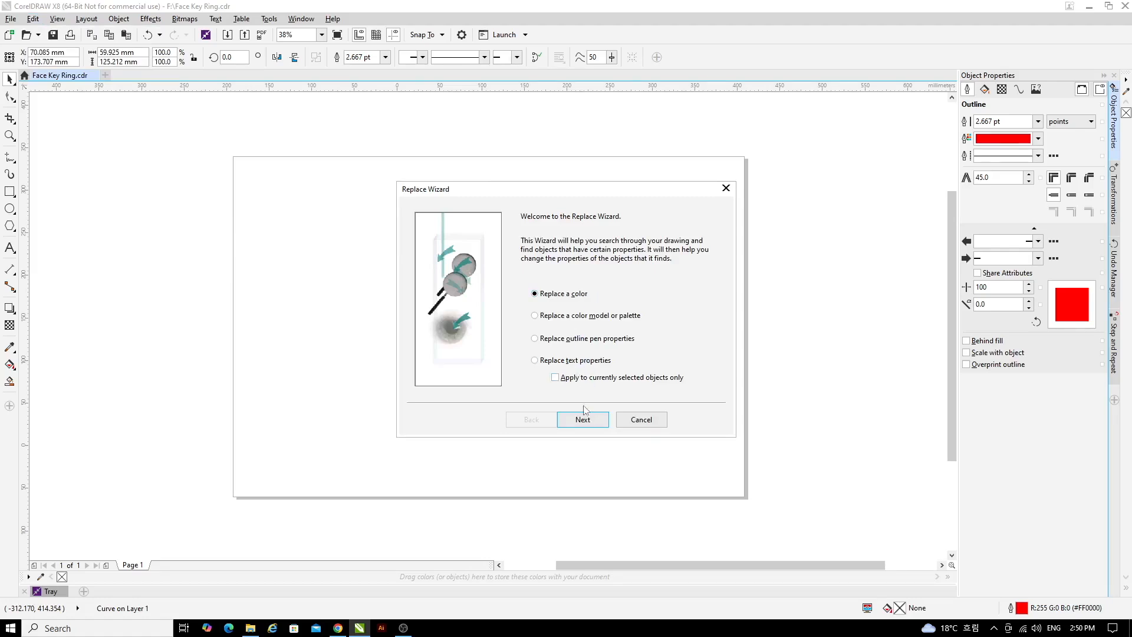
pyautogui.click(581, 420)
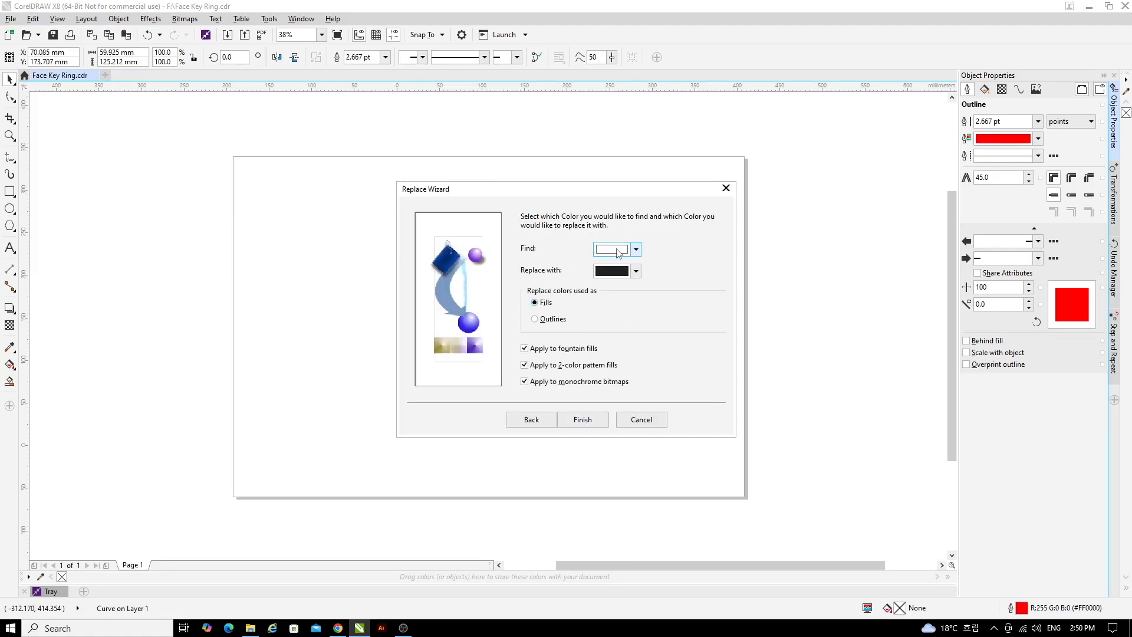
pyautogui.click(635, 249)
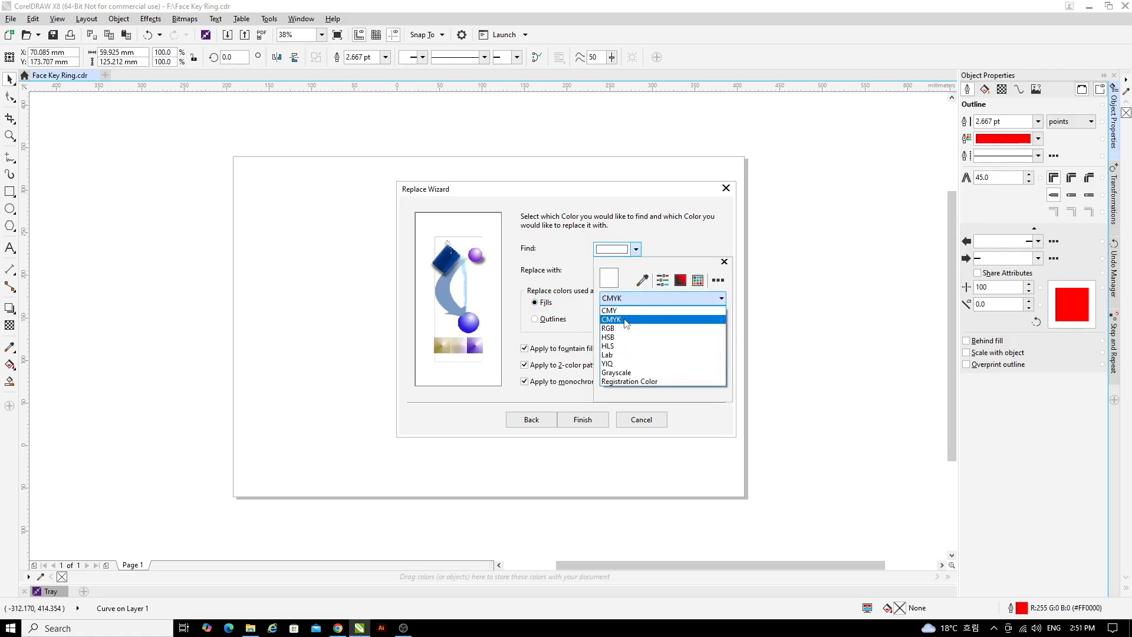
pyautogui.click(609, 328)
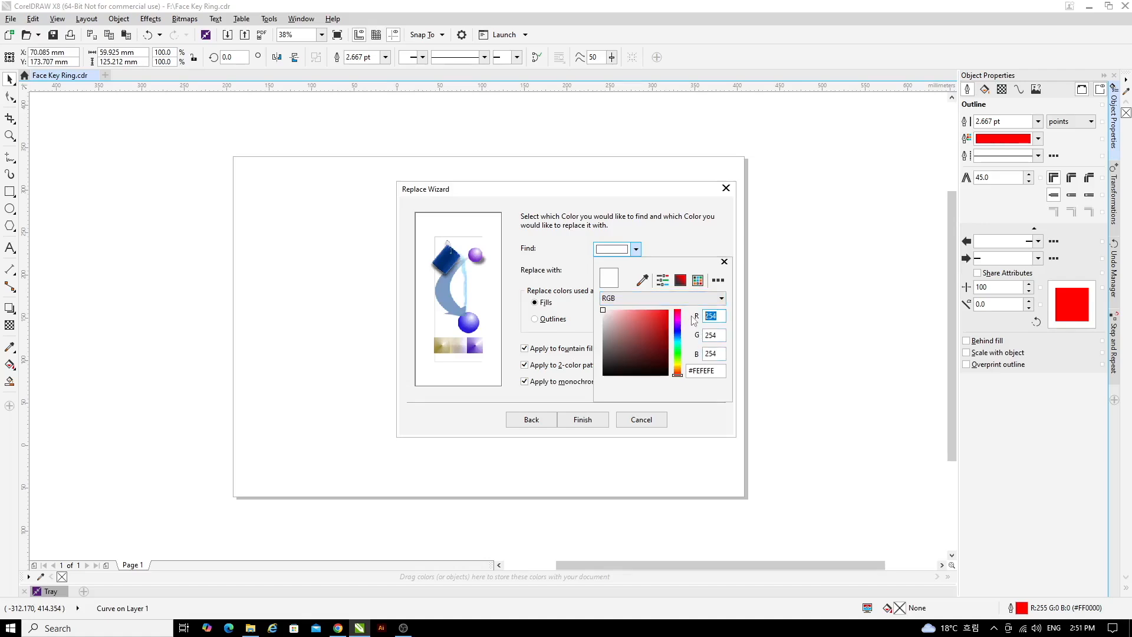
pyautogui.write('255')
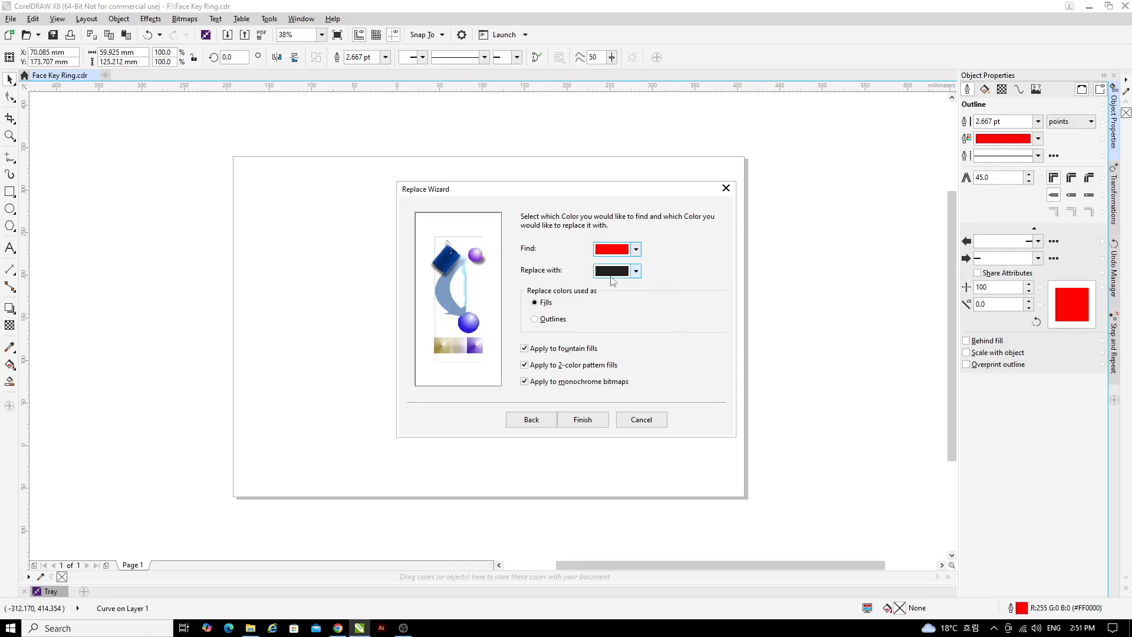
# Set the replacement colour to red (R 255) and search outlines rather than fills
pyautogui.click(634, 270)
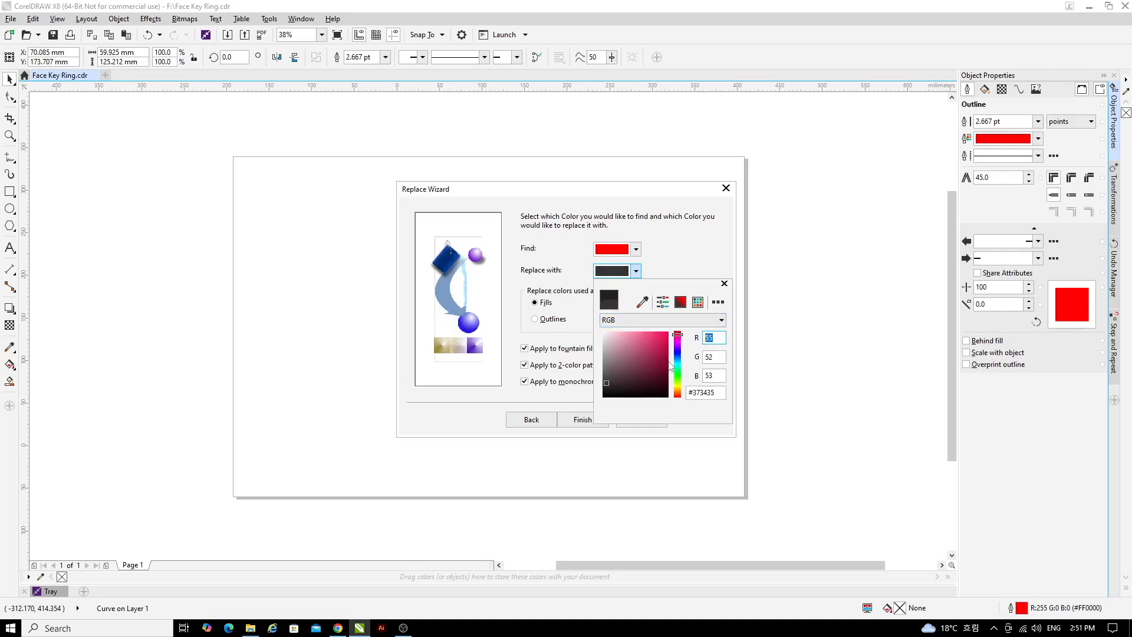
pyautogui.write('255')
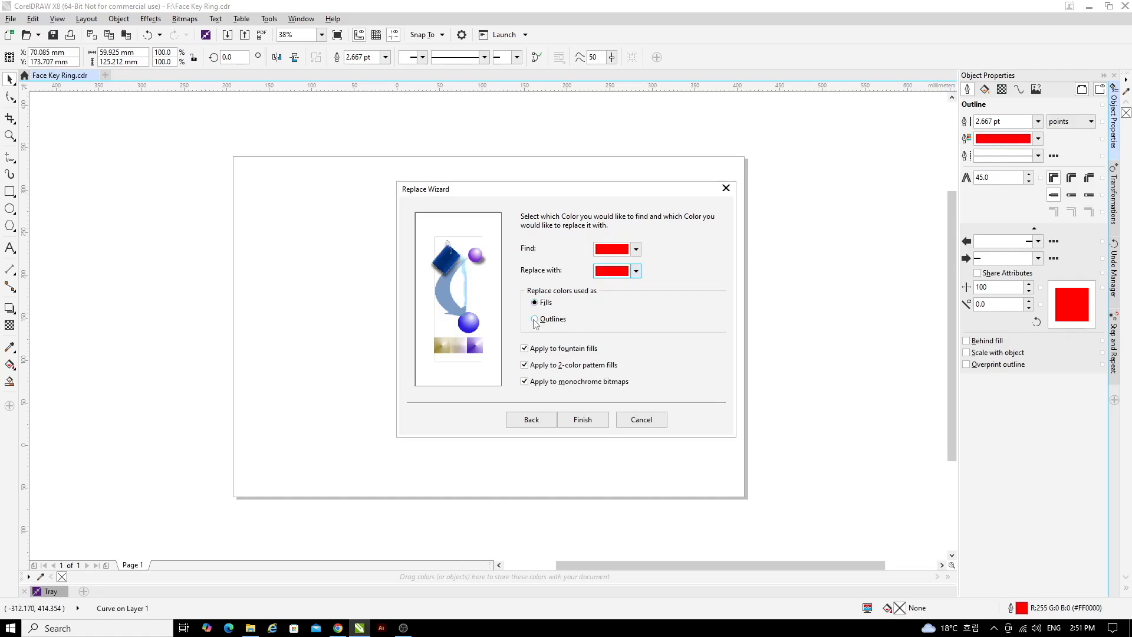
pyautogui.click(535, 318)
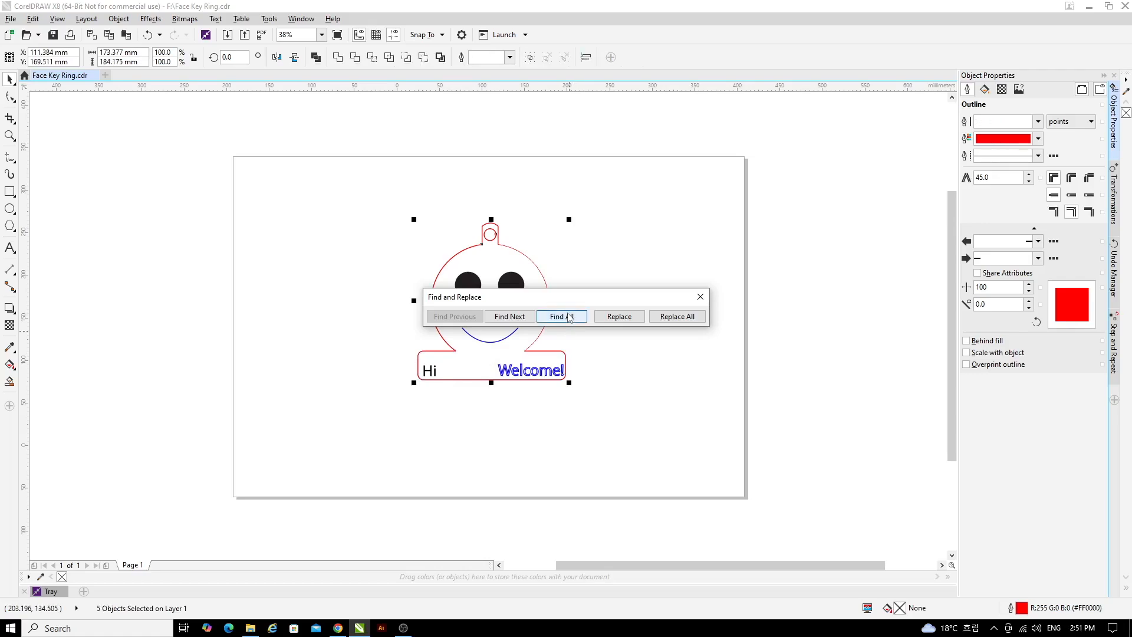
# Find all five red-outlined objects, make their outlines Hairline and close Find and Replace
pyautogui.click(562, 316)
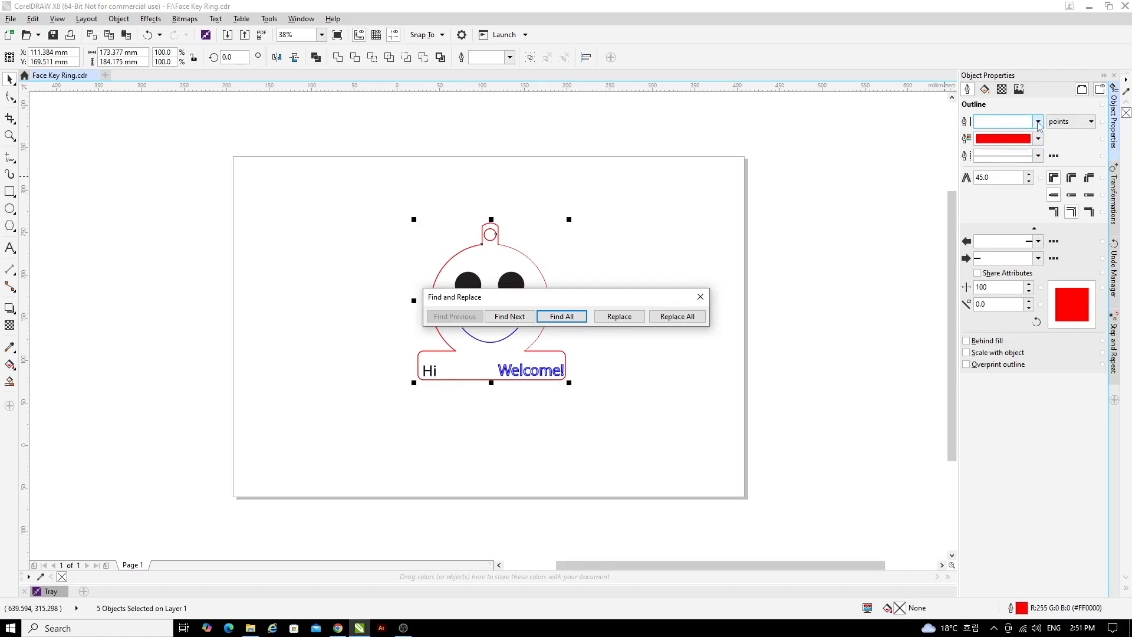
pyautogui.click(1038, 122)
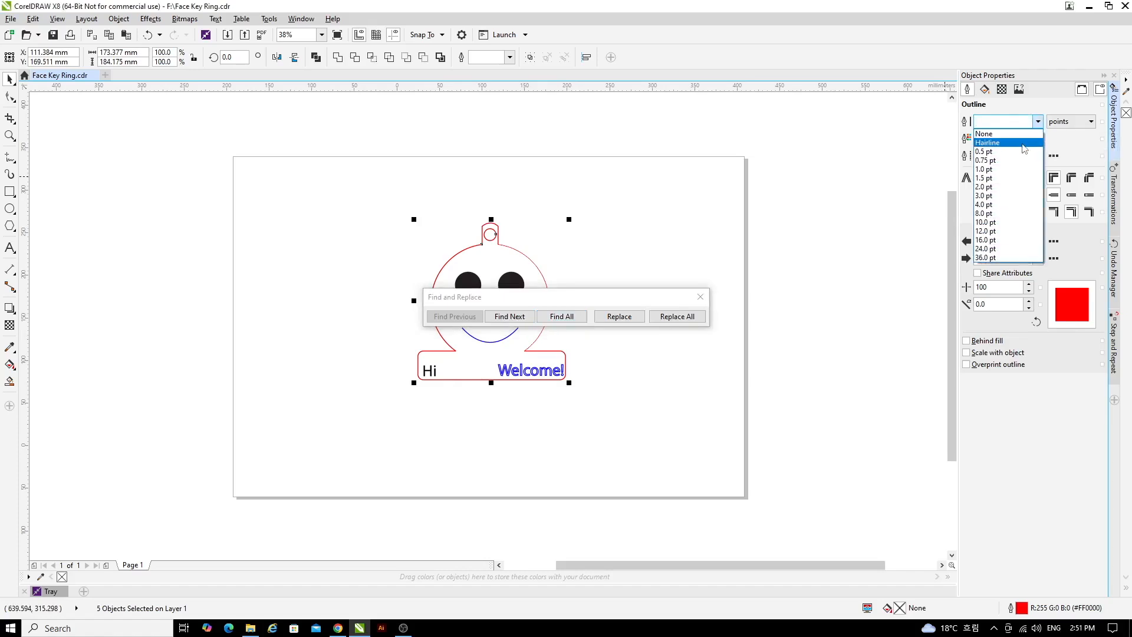
pyautogui.click(988, 142)
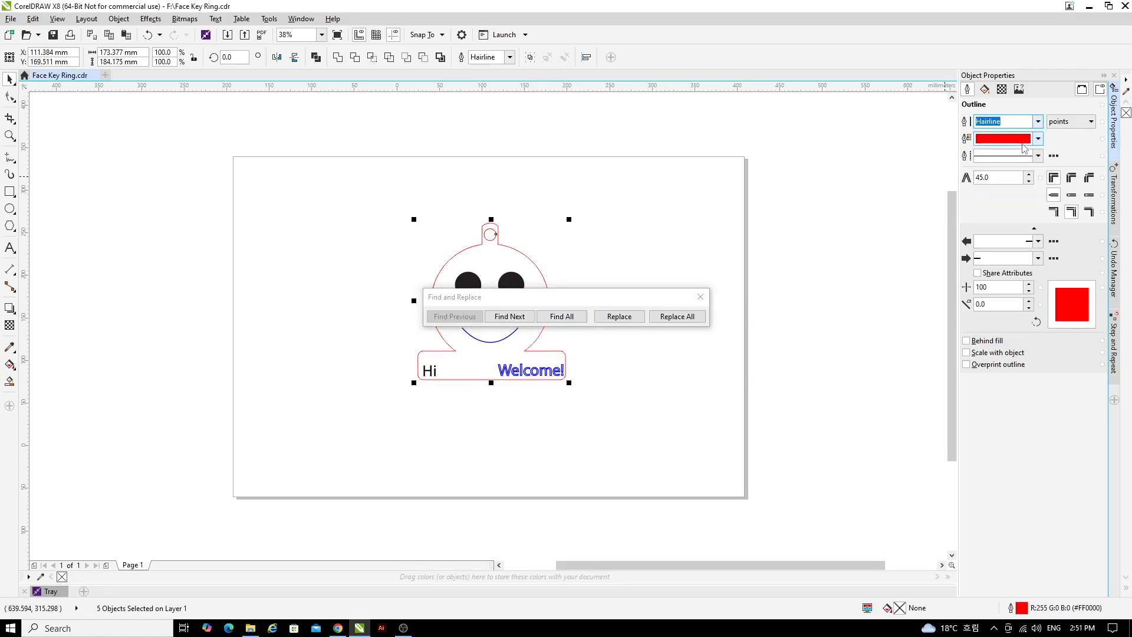
pyautogui.moveTo(1007, 138)
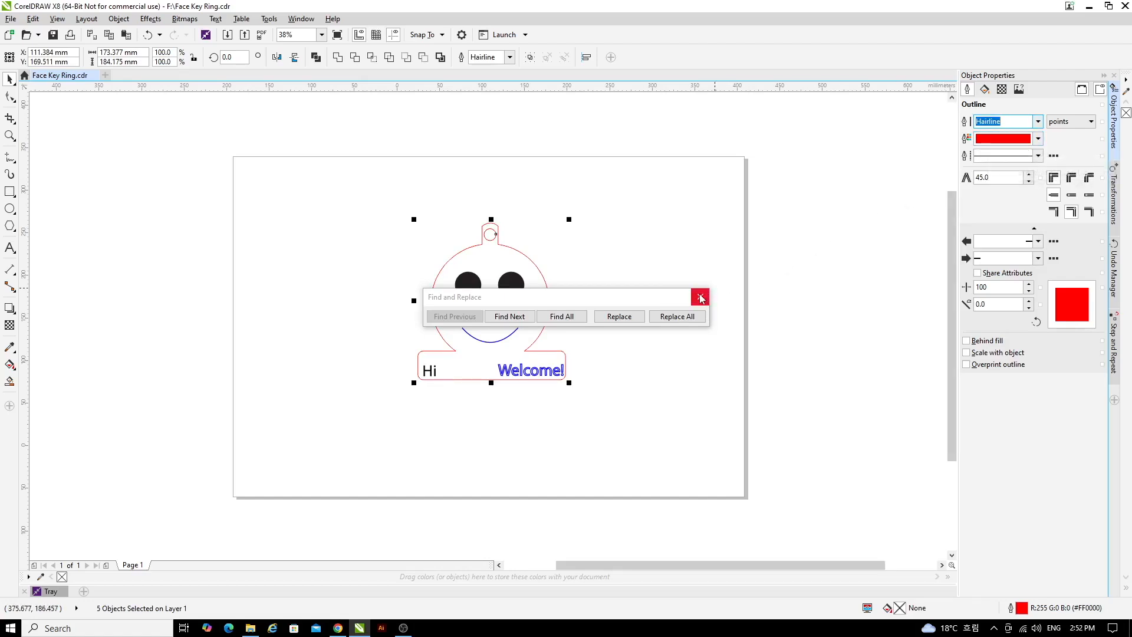
pyautogui.click(700, 297)
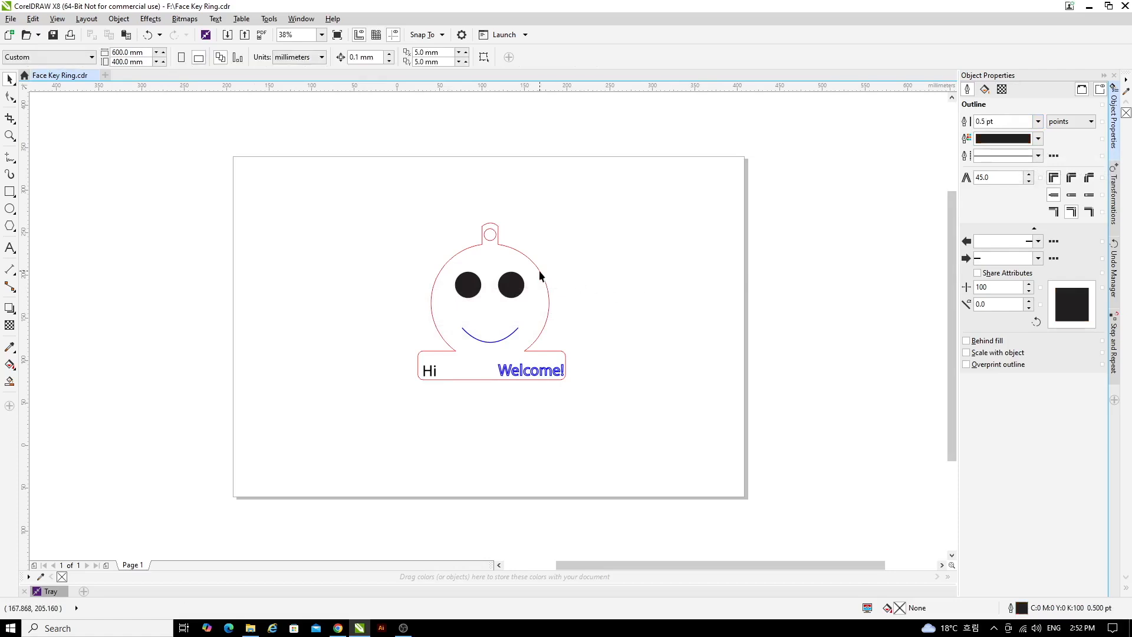
# Change the blue Welcome! text group's outline from 2.667 pt to Hairline
pyautogui.click(491, 364)
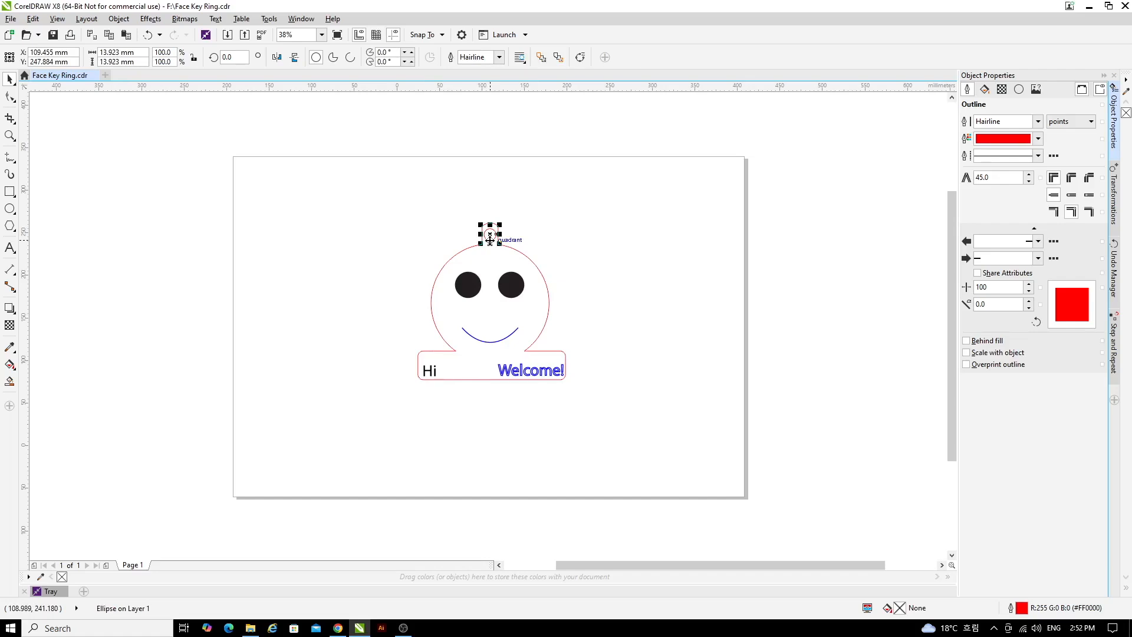
pyautogui.moveTo(485, 287)
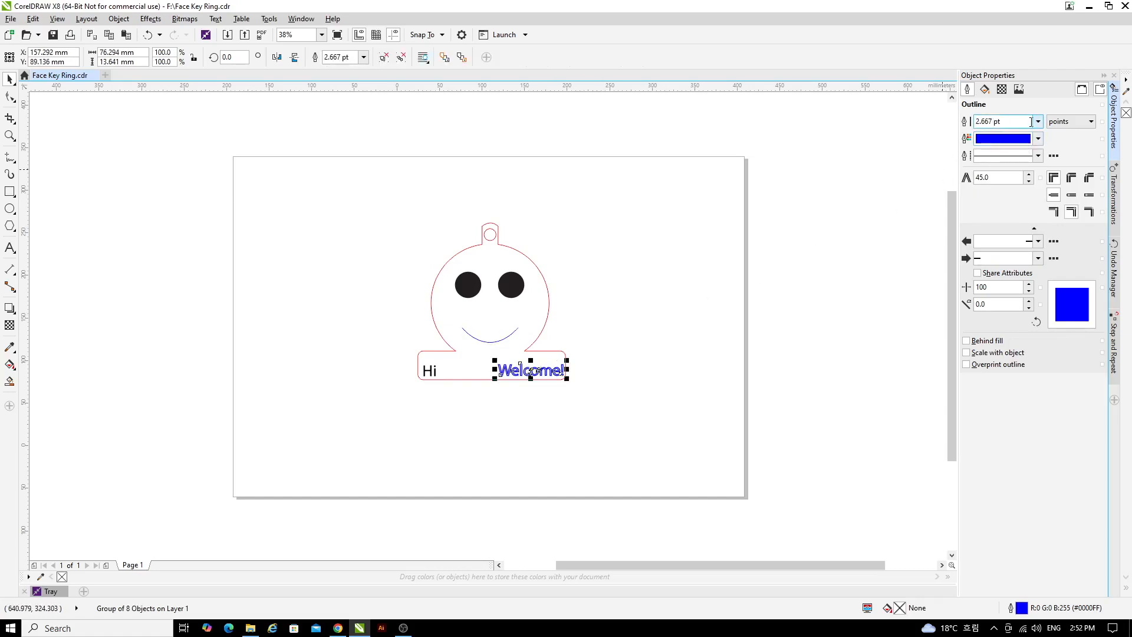
pyautogui.click(1037, 122)
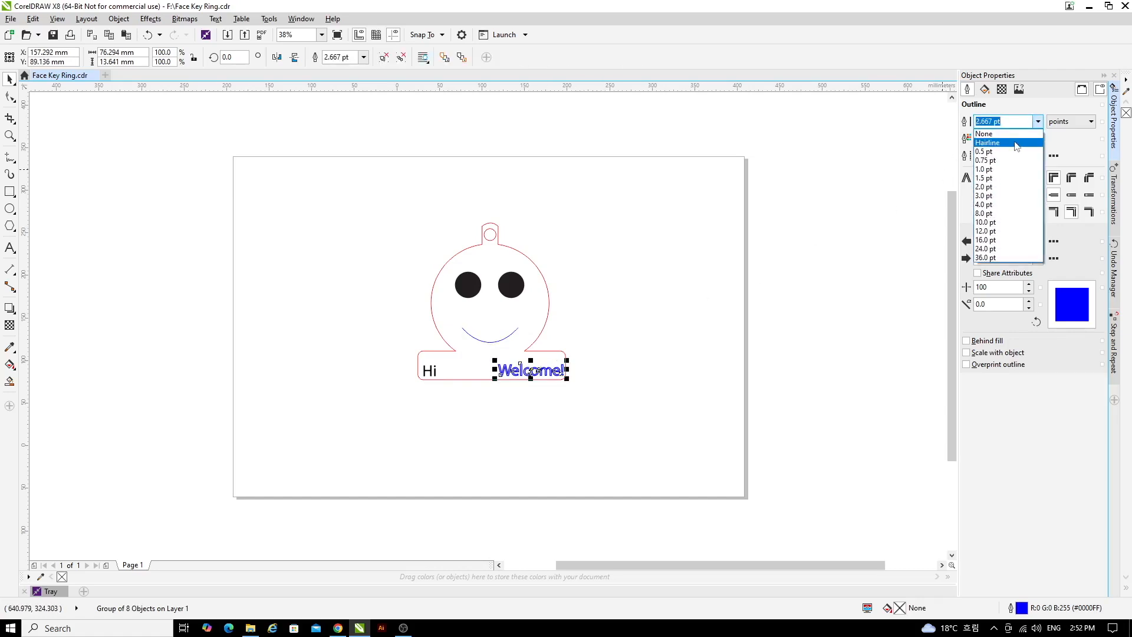
pyautogui.click(988, 143)
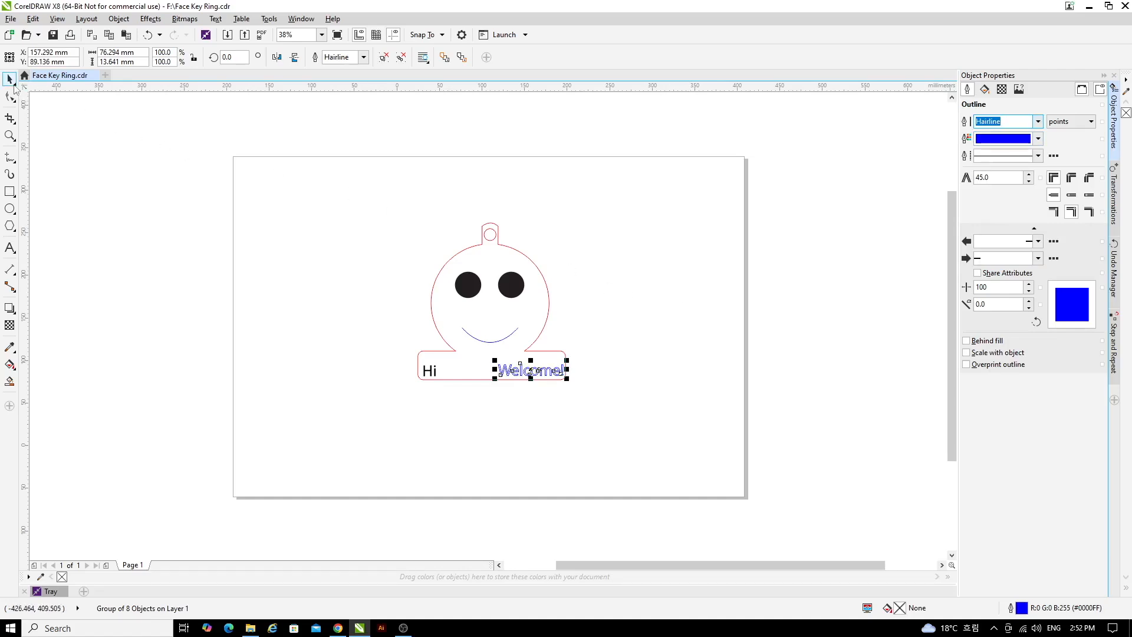
pyautogui.moveTo(11, 78)
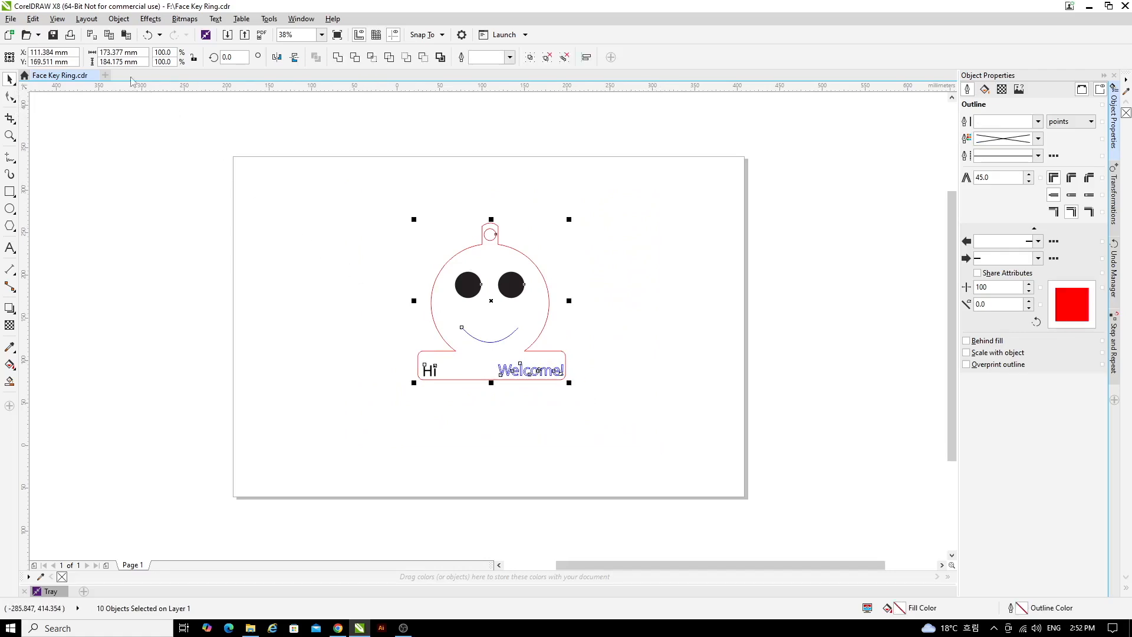
# Scale the whole key ring design proportionally to 65 mm wide by 69.069 mm tall
pyautogui.click(119, 52)
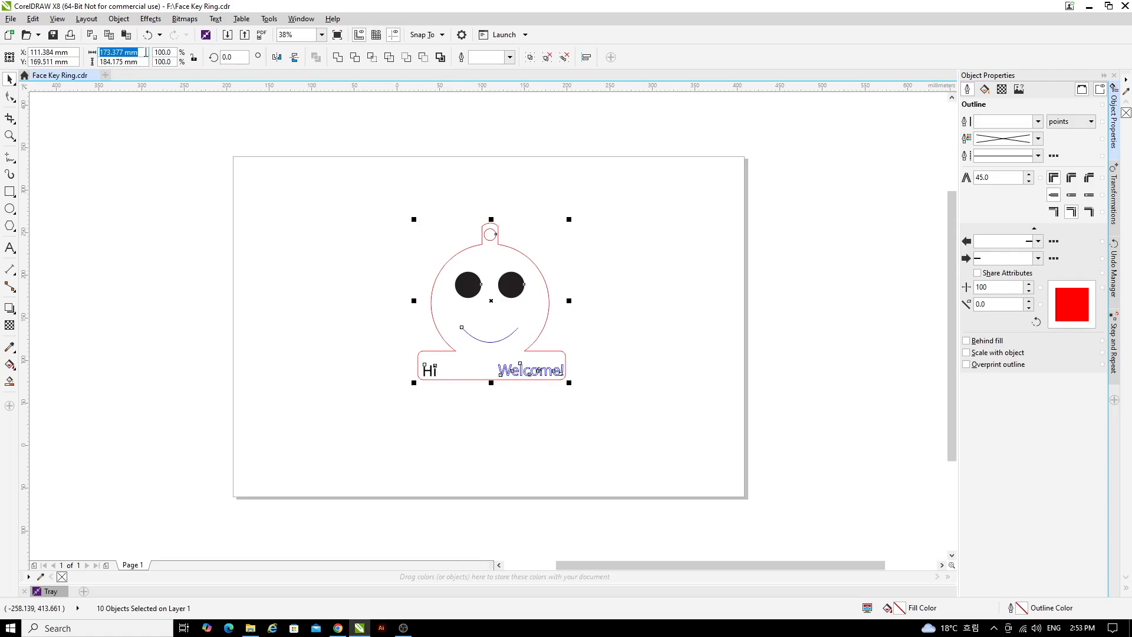
pyautogui.moveTo(119, 52)
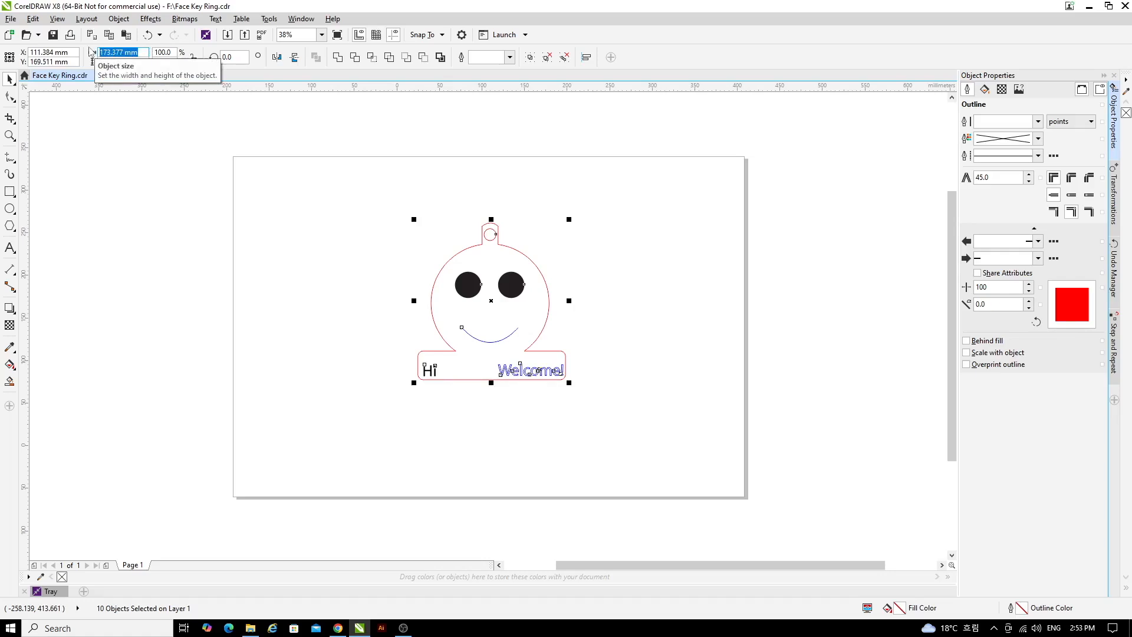
pyautogui.write('65')
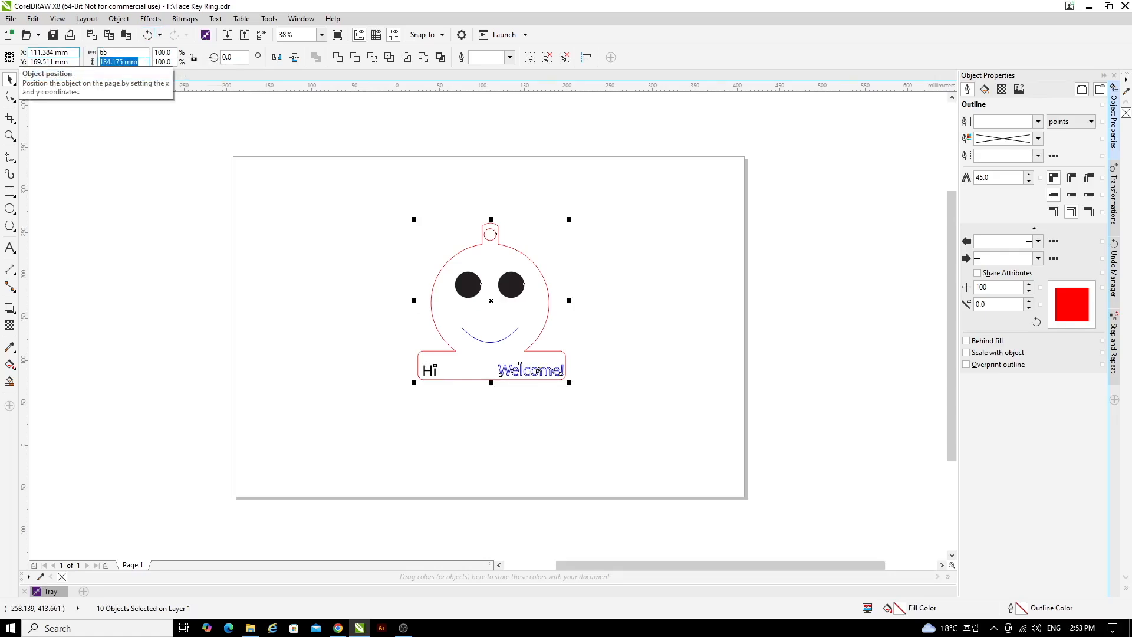
pyautogui.write('69.069 mm')
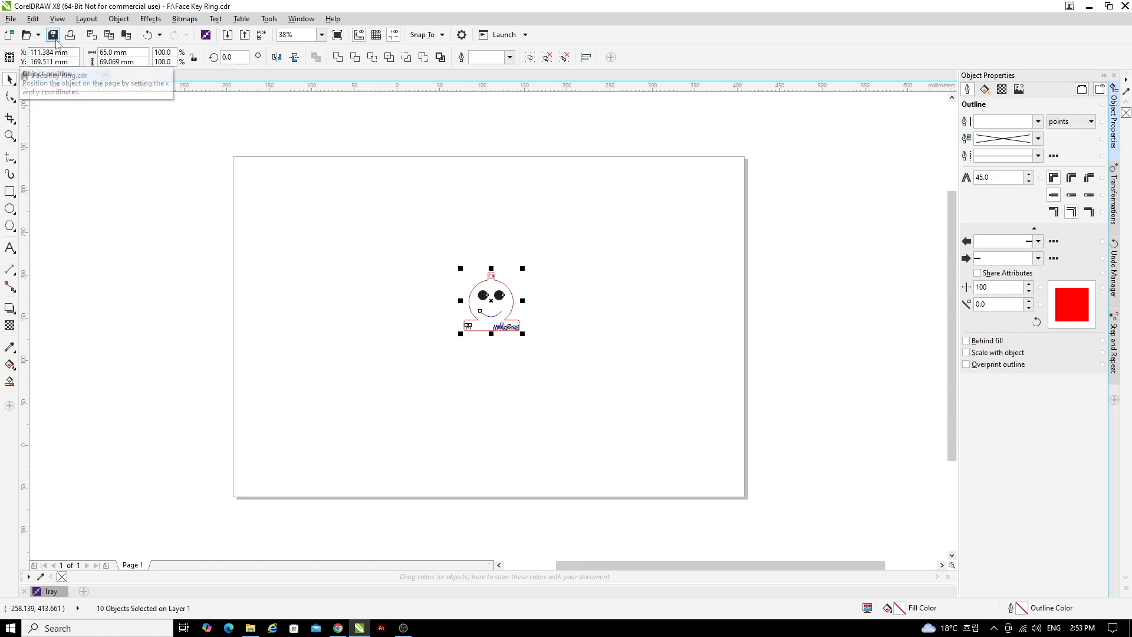
pyautogui.moveTo(11, 78)
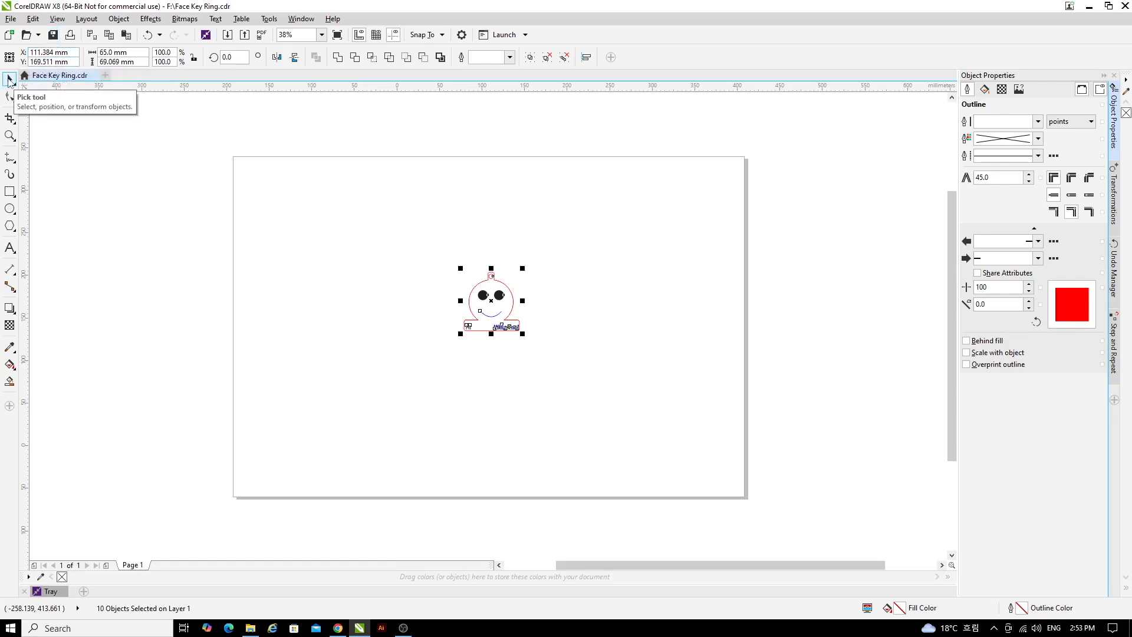
pyautogui.moveTo(482, 282)
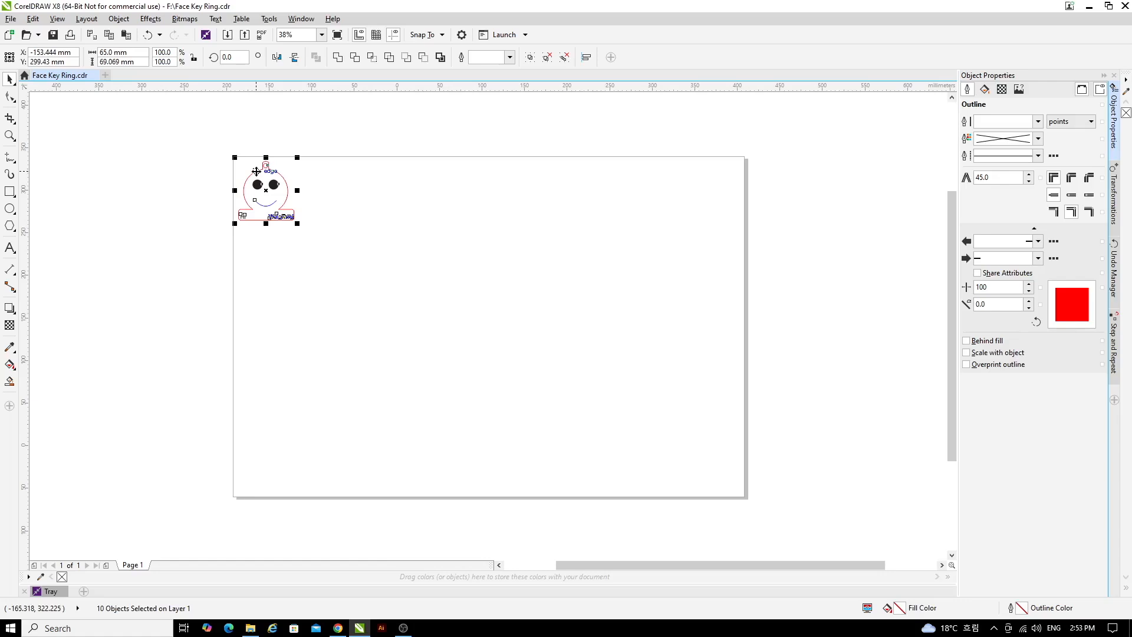
# Bring up the Print dialog and the Epilog Engraver WinX64 driver properties
pyautogui.click(11, 17)
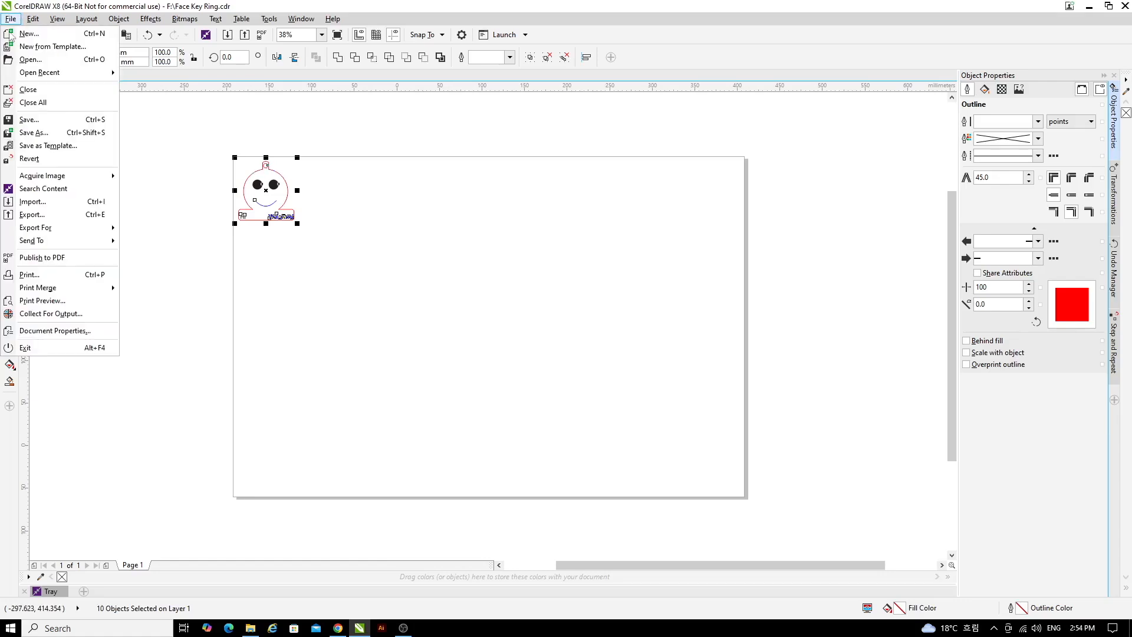
pyautogui.click(29, 274)
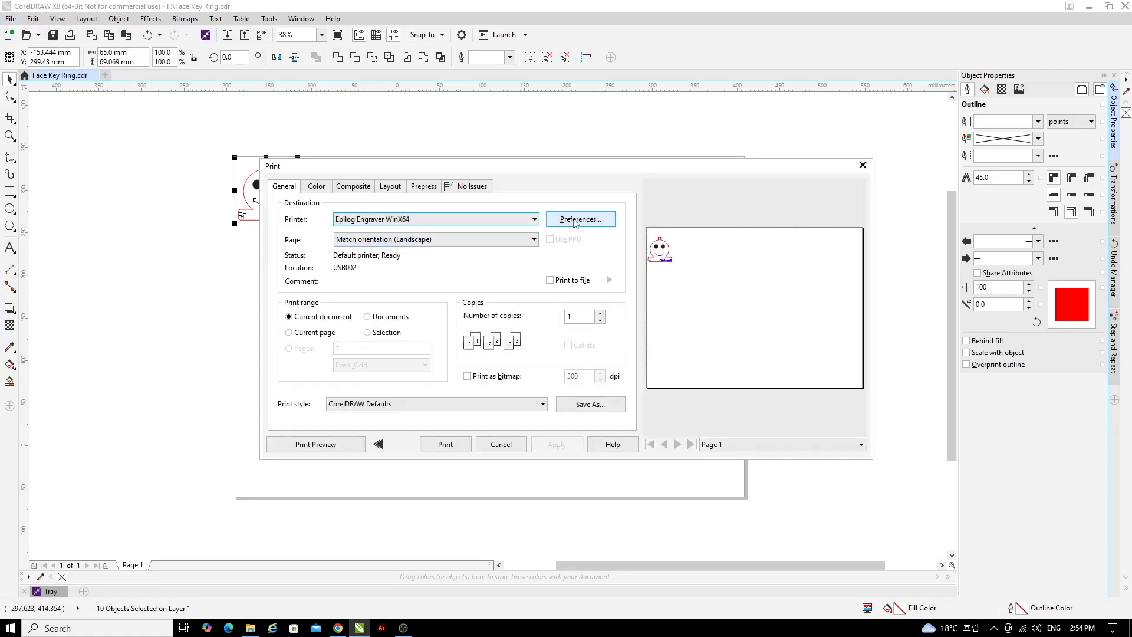
pyautogui.click(580, 219)
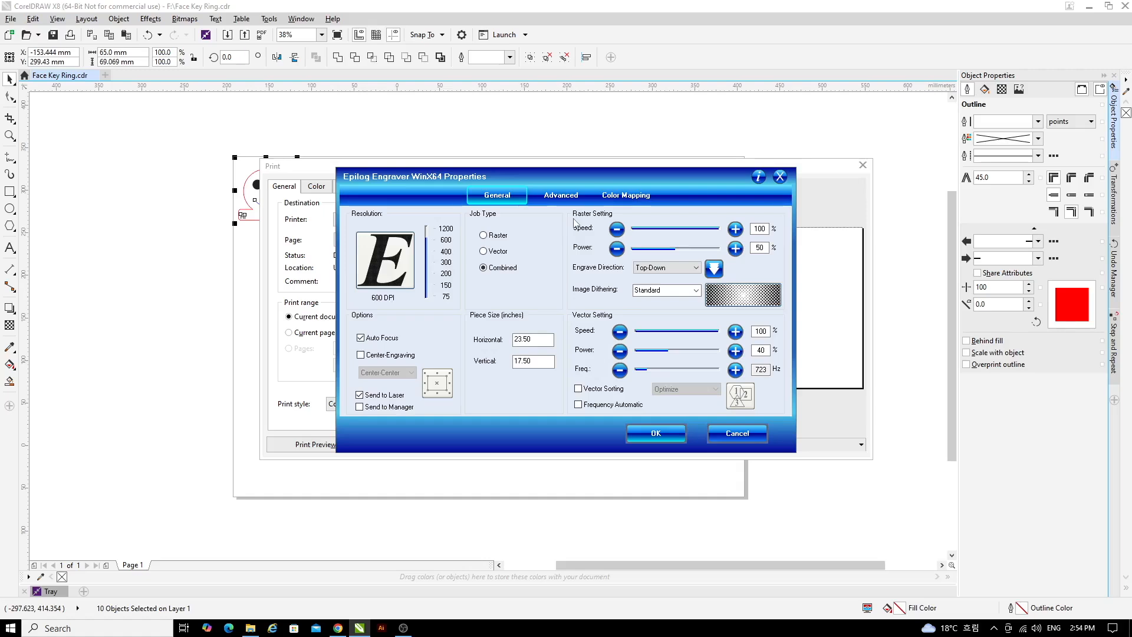
pyautogui.moveTo(602, 220)
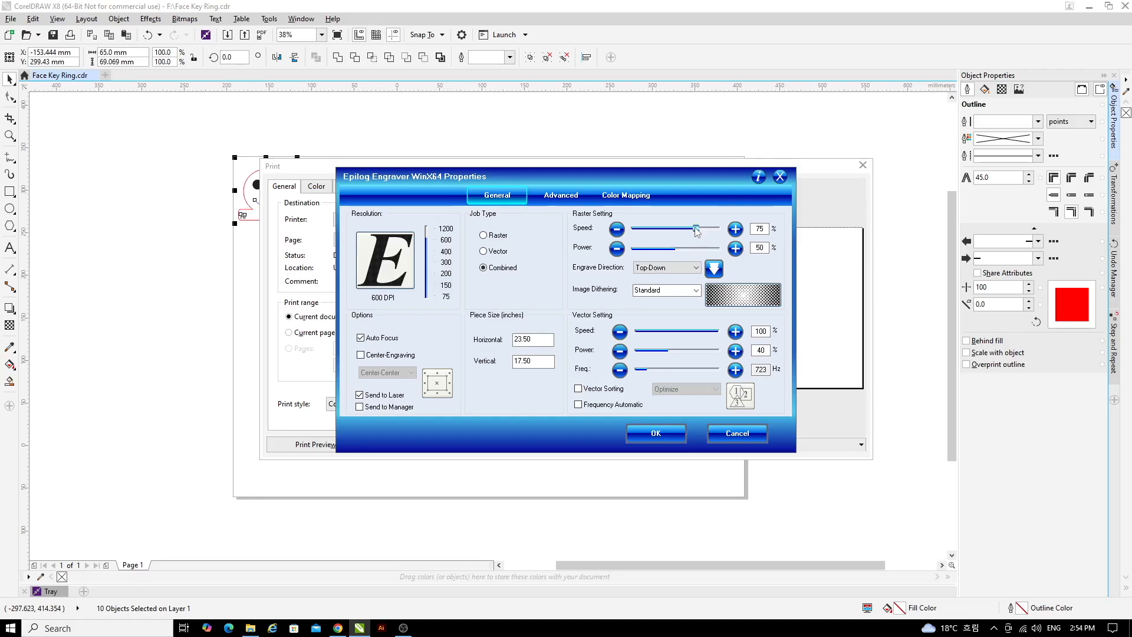
pyautogui.moveTo(696, 233)
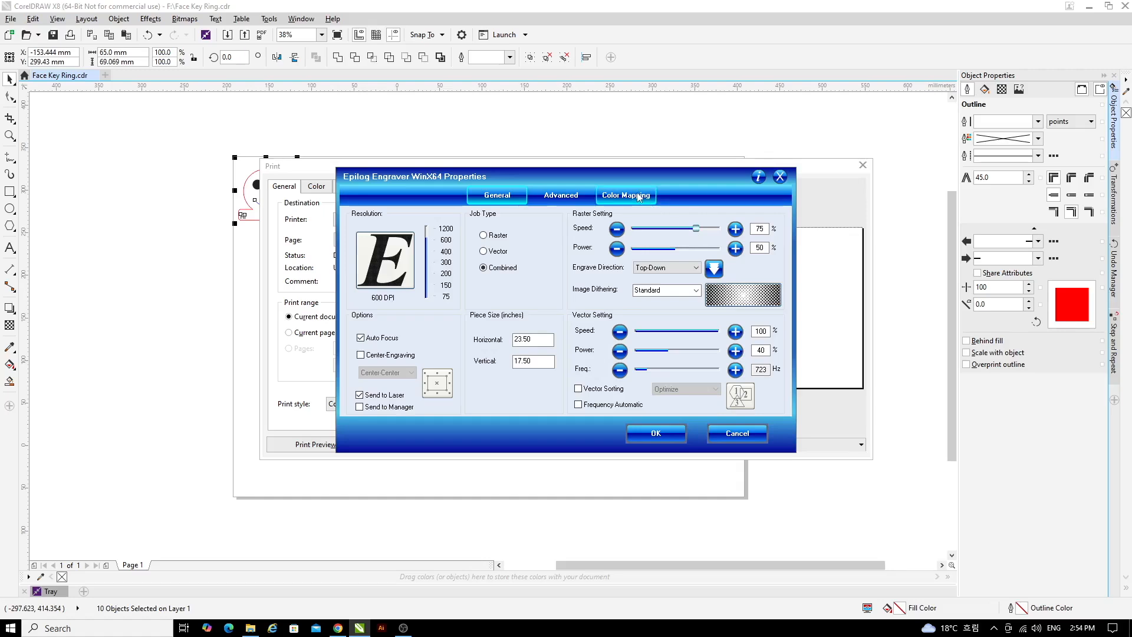
# Enable Color Mapping and turn off raster engraving for the red colour
pyautogui.click(626, 195)
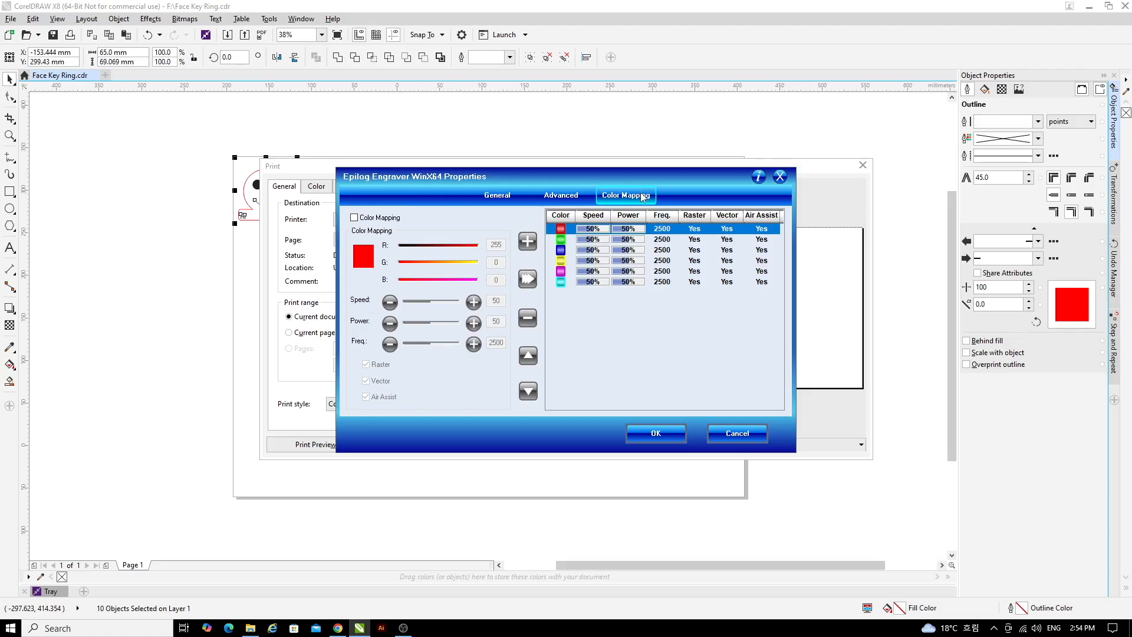
pyautogui.moveTo(421, 240)
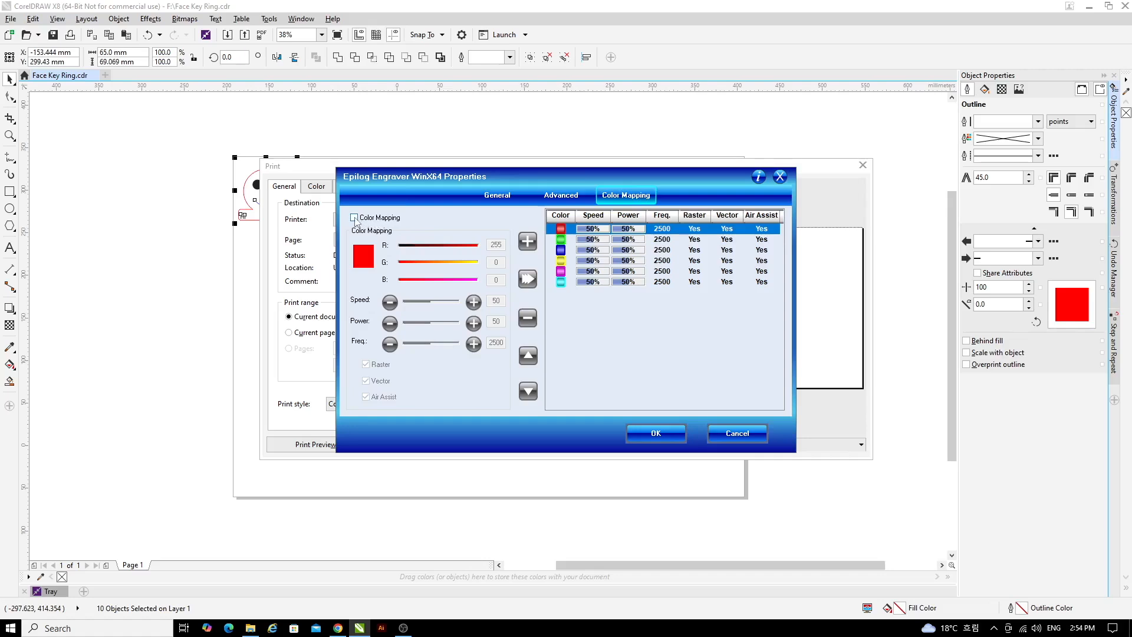
pyautogui.click(354, 217)
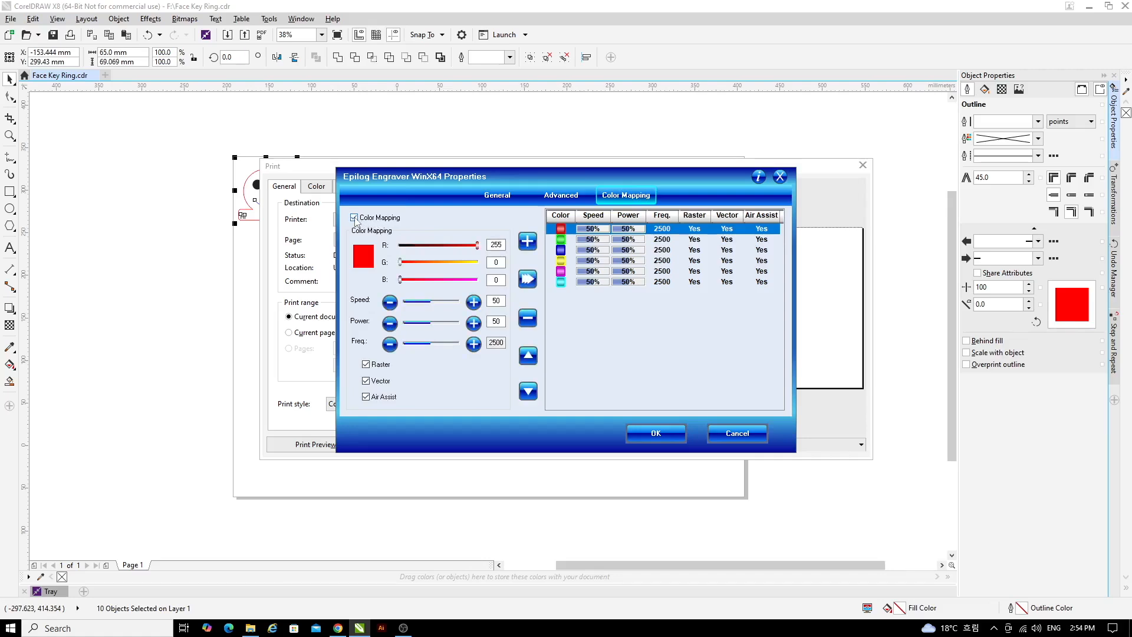
pyautogui.click(366, 365)
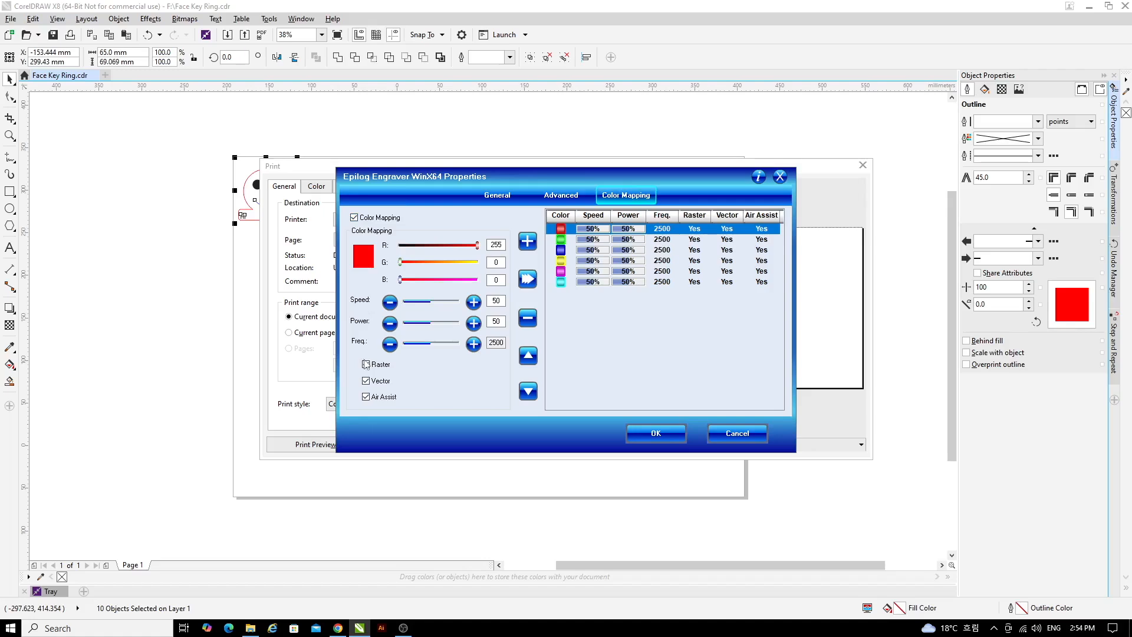
pyautogui.click(365, 364)
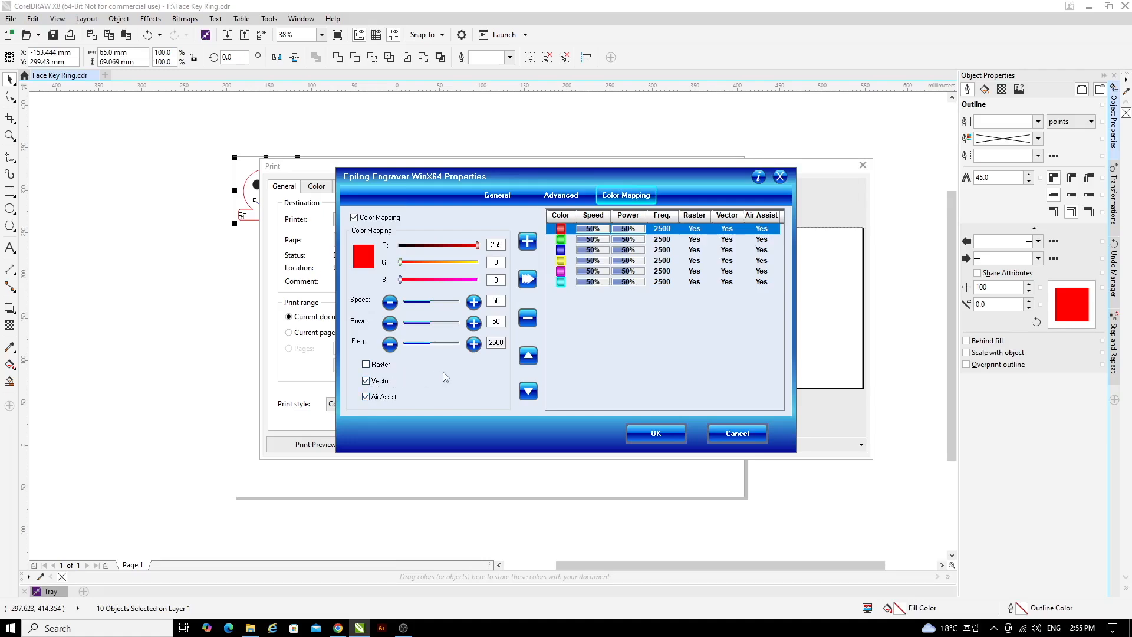
pyautogui.moveTo(446, 340)
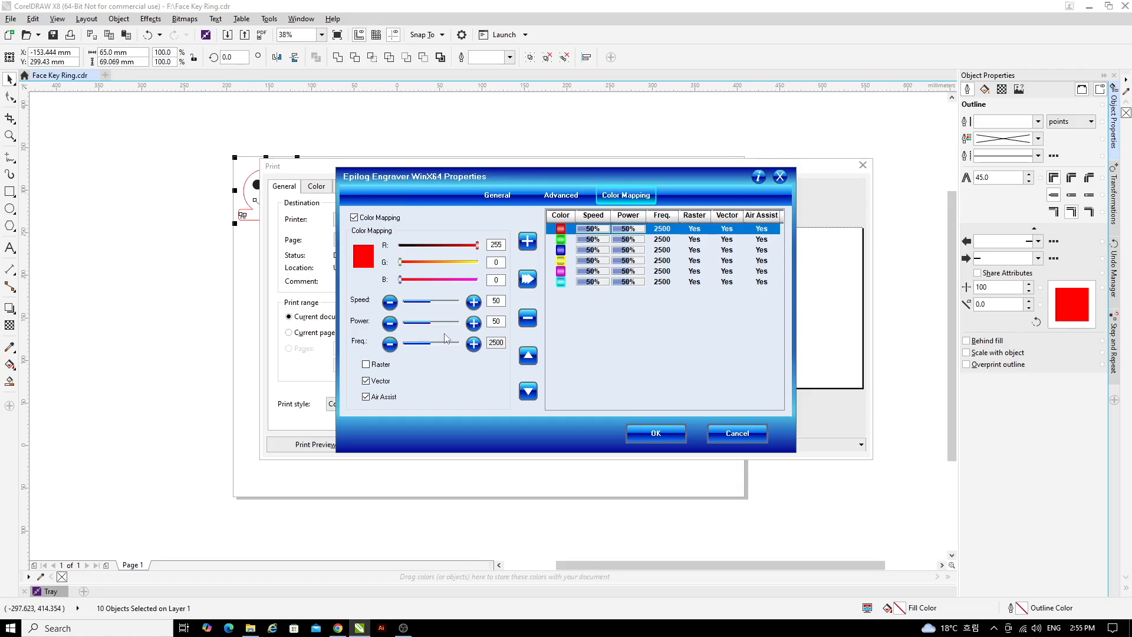
# Set red to 40% speed and 85% power and store it in the mapping table
pyautogui.click(391, 301)
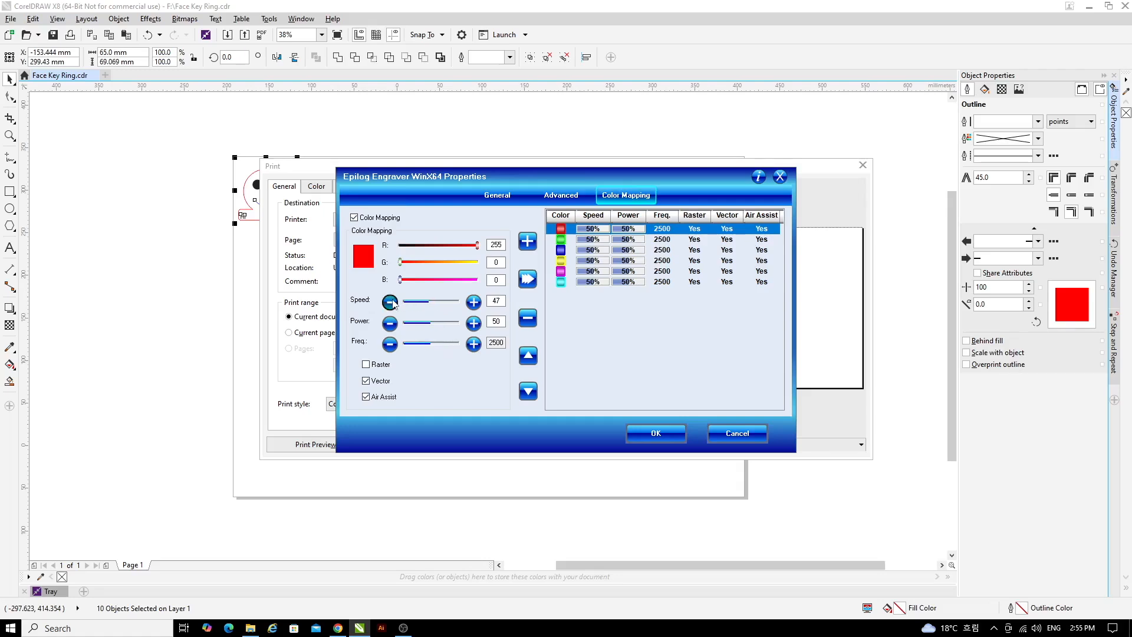
pyautogui.click(390, 301)
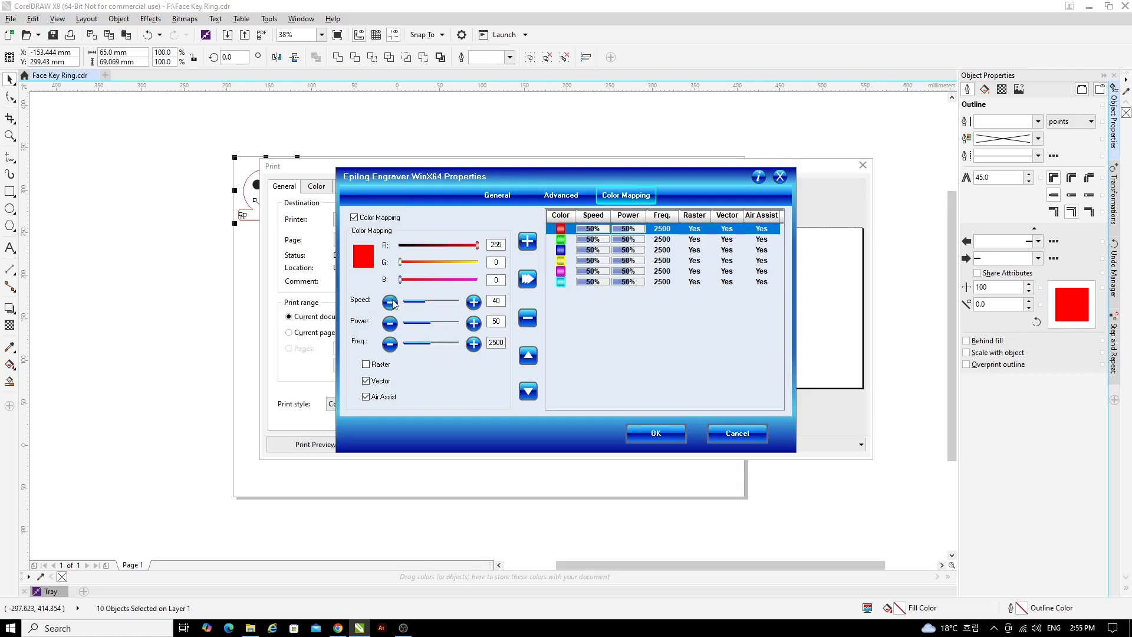
pyautogui.moveTo(397, 323); pyautogui.dragTo(448, 323)
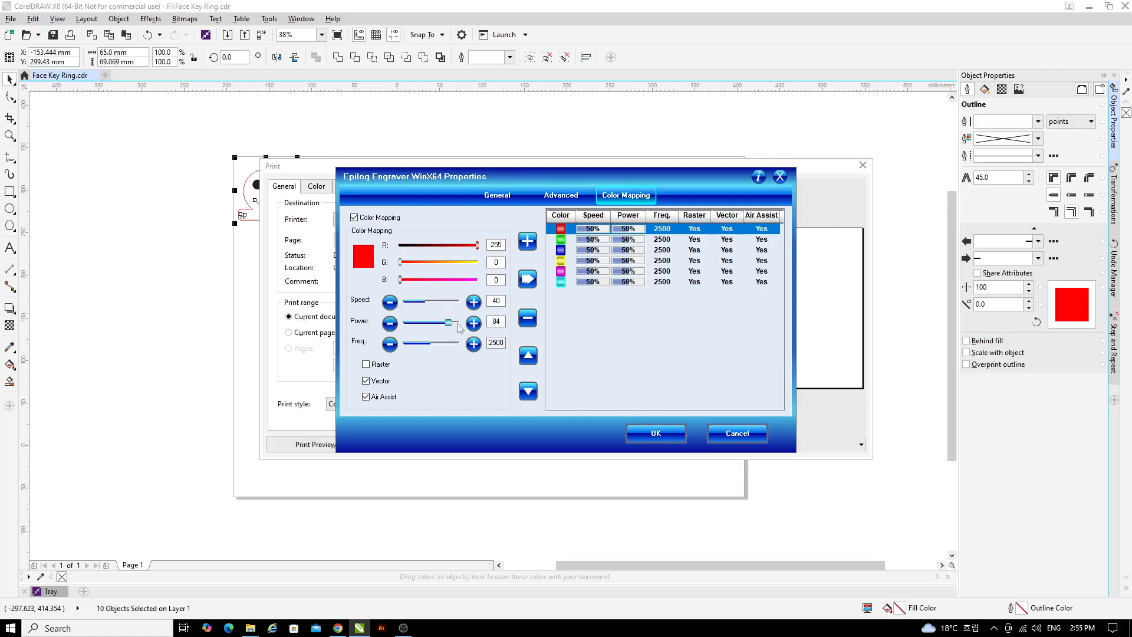
pyautogui.click(474, 323)
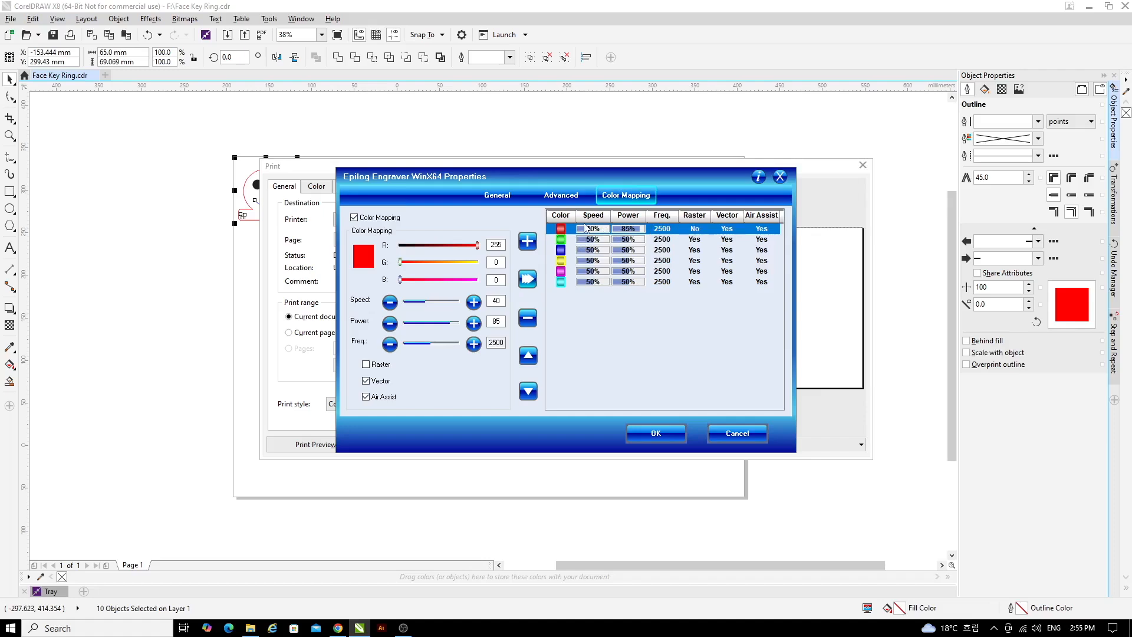
pyautogui.click(592, 227)
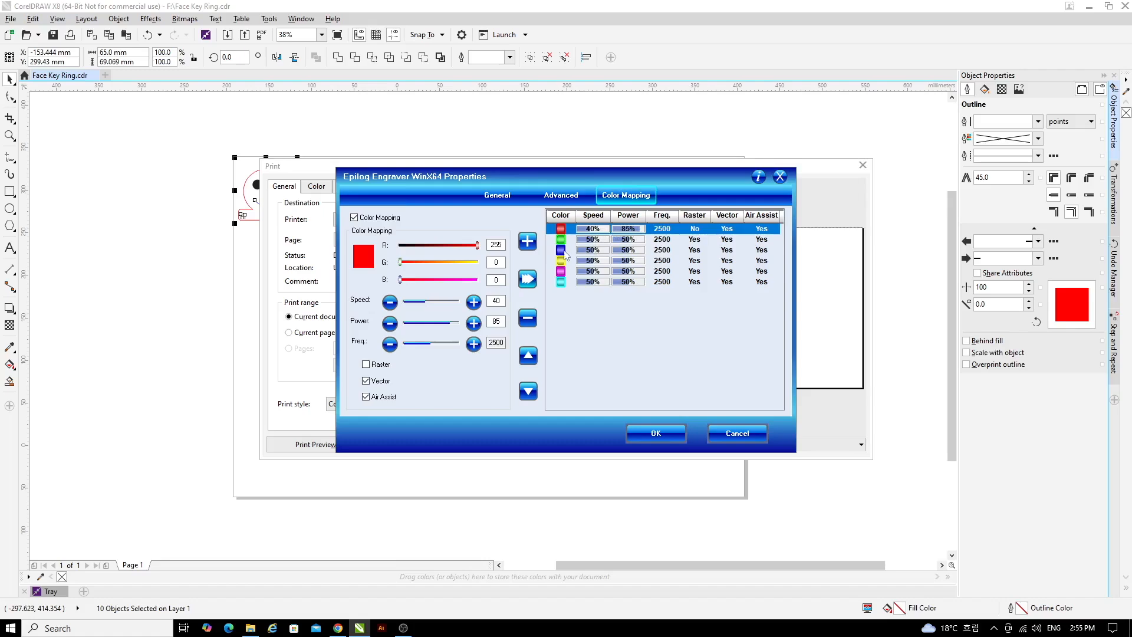
# Set blue to vector-only at 100% speed and 25% power, store it and accept the engraver settings
pyautogui.click(592, 249)
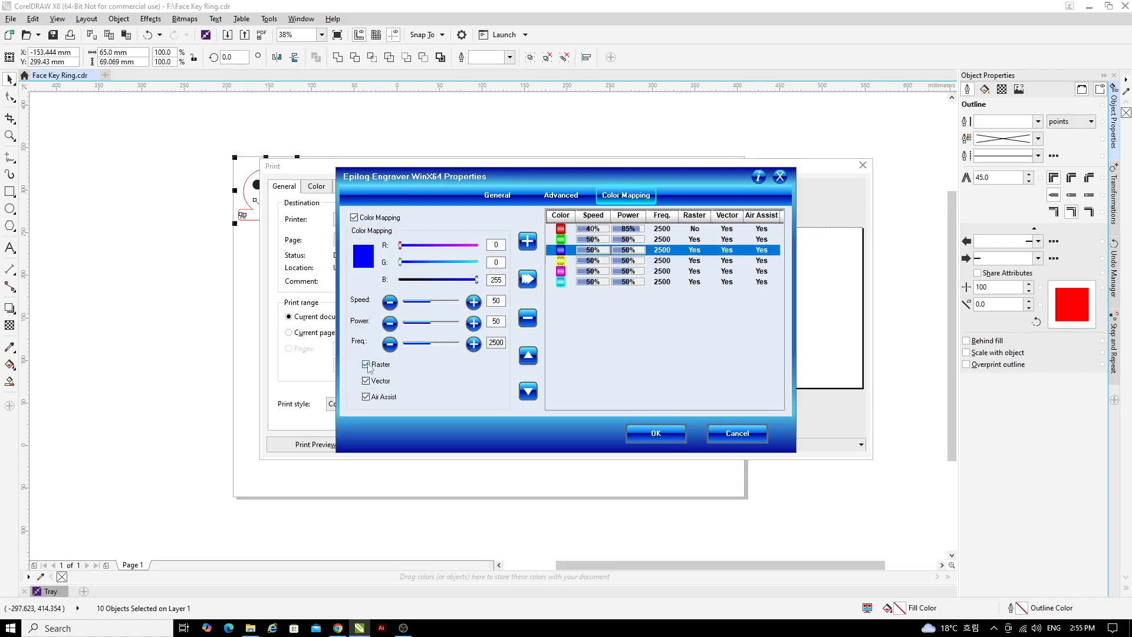
pyautogui.click(366, 365)
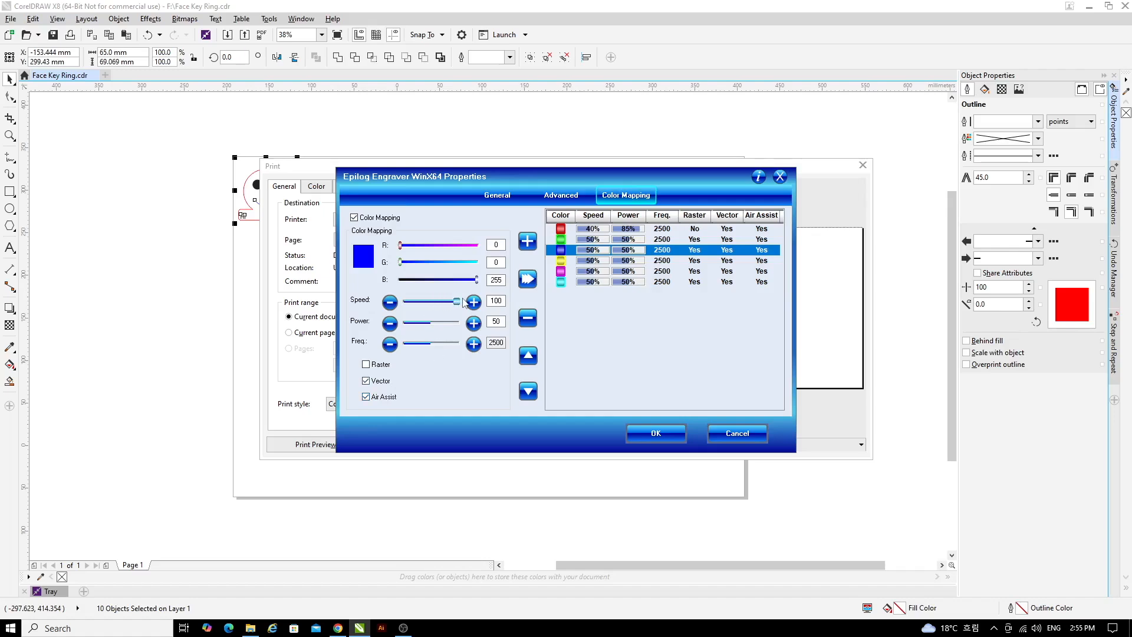
pyautogui.moveTo(452, 321); pyautogui.dragTo(419, 321)
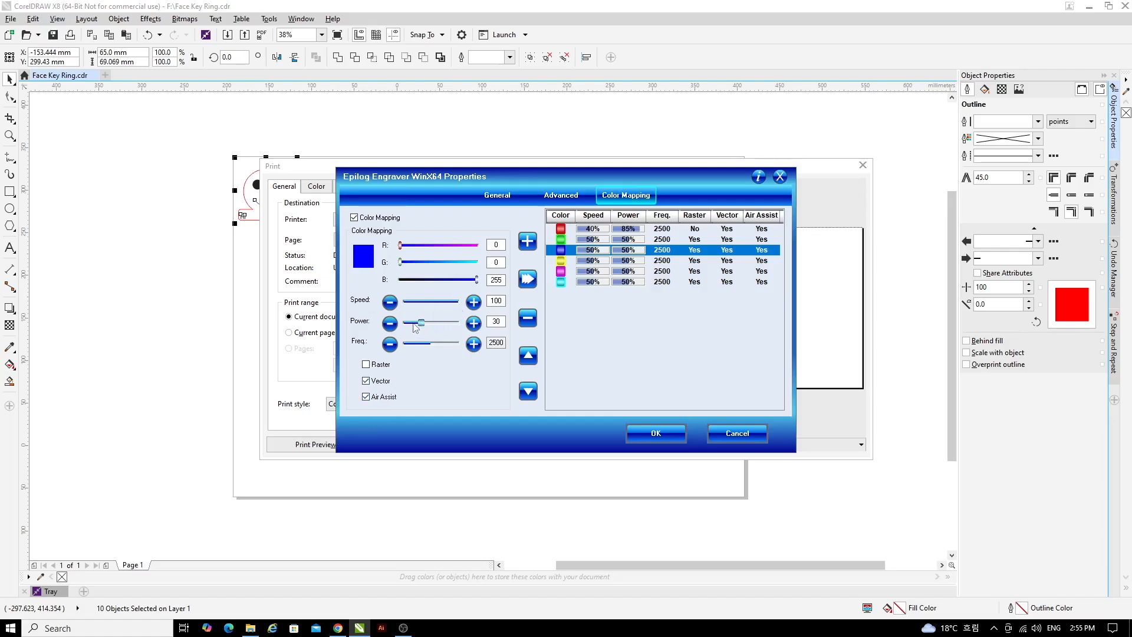
pyautogui.click(391, 323)
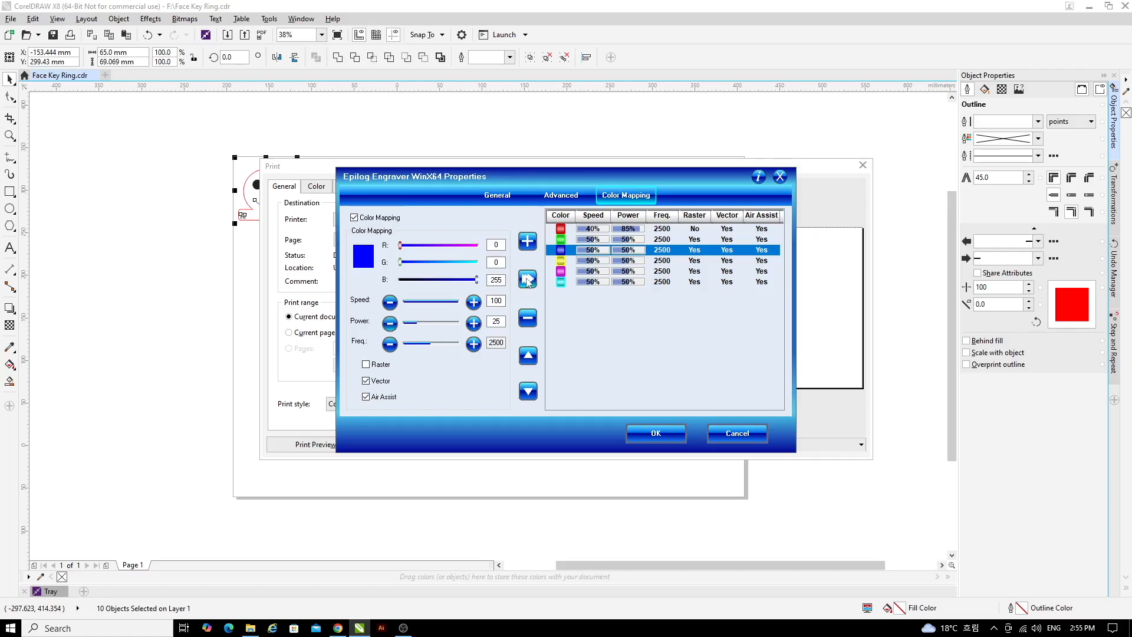
pyautogui.click(527, 279)
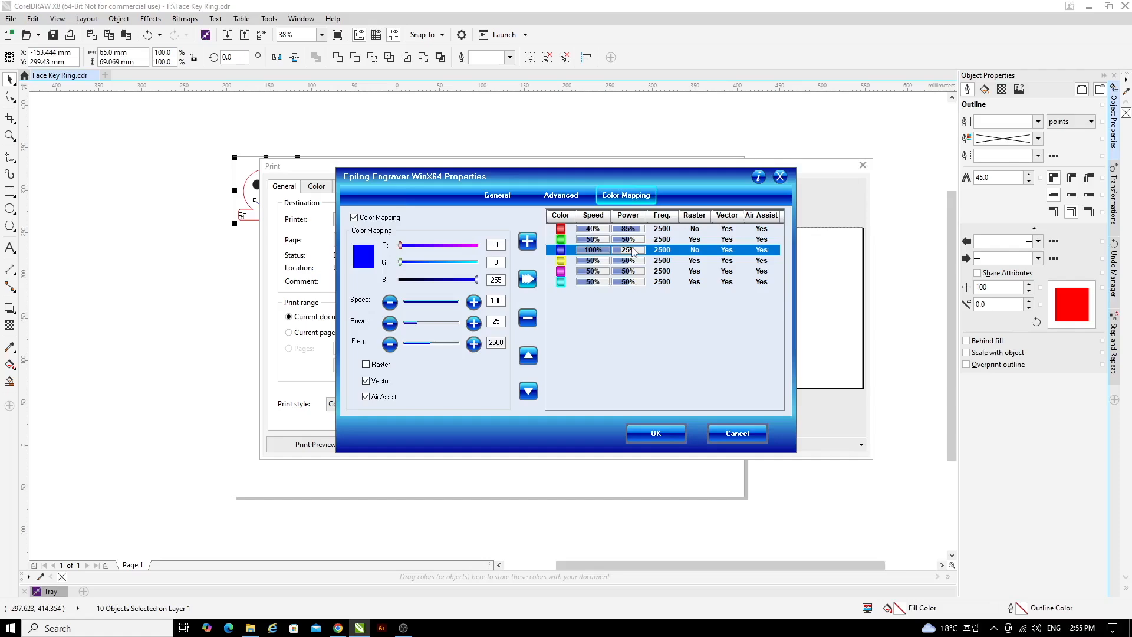
pyautogui.click(655, 433)
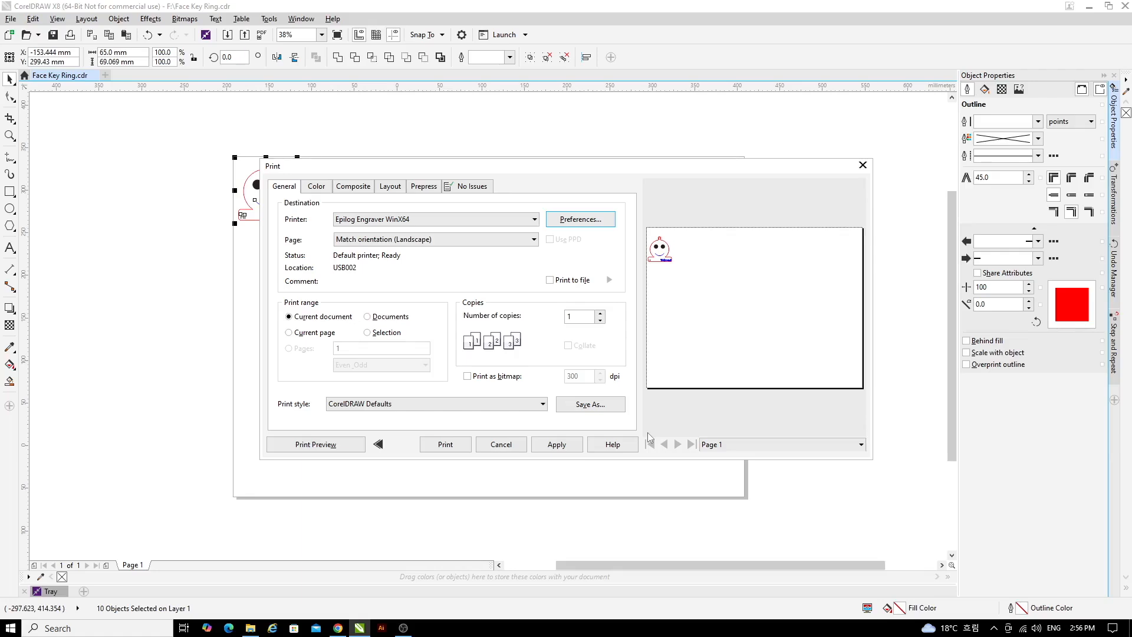
# Apply the laser settings and print the key ring drawing to the Epilog Engraver
pyautogui.click(555, 445)
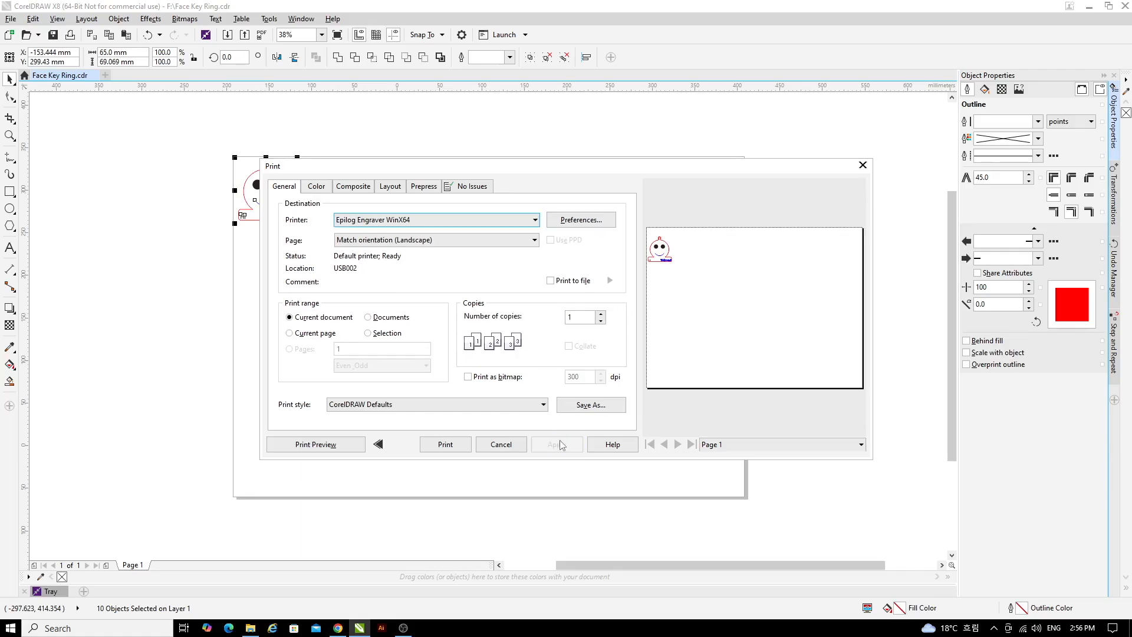
pyautogui.click(433, 404)
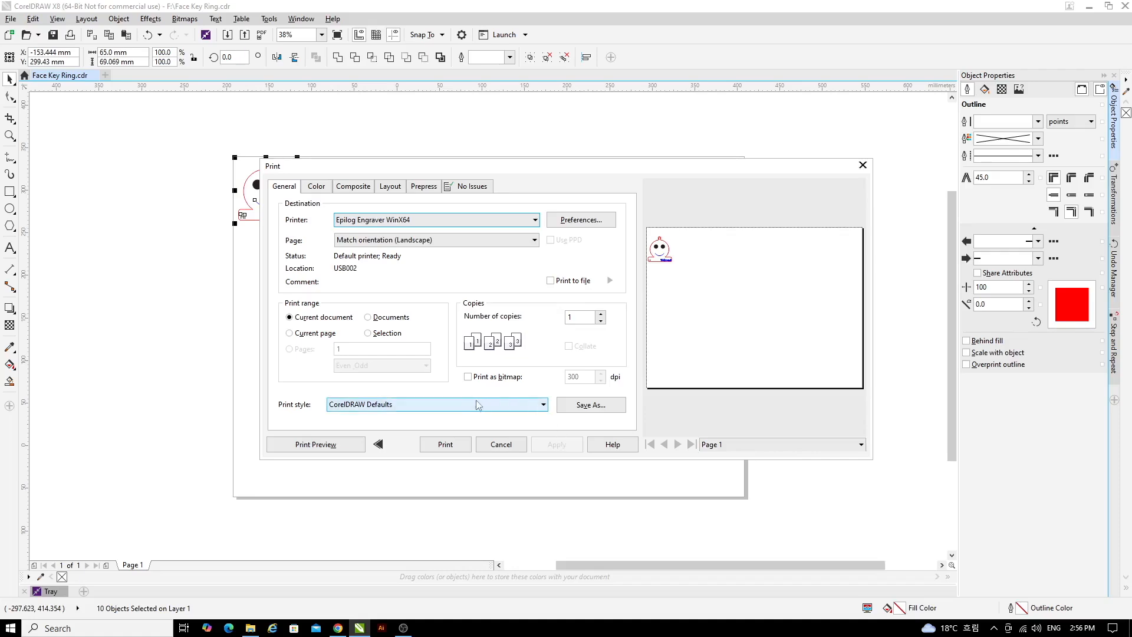
pyautogui.click(500, 445)
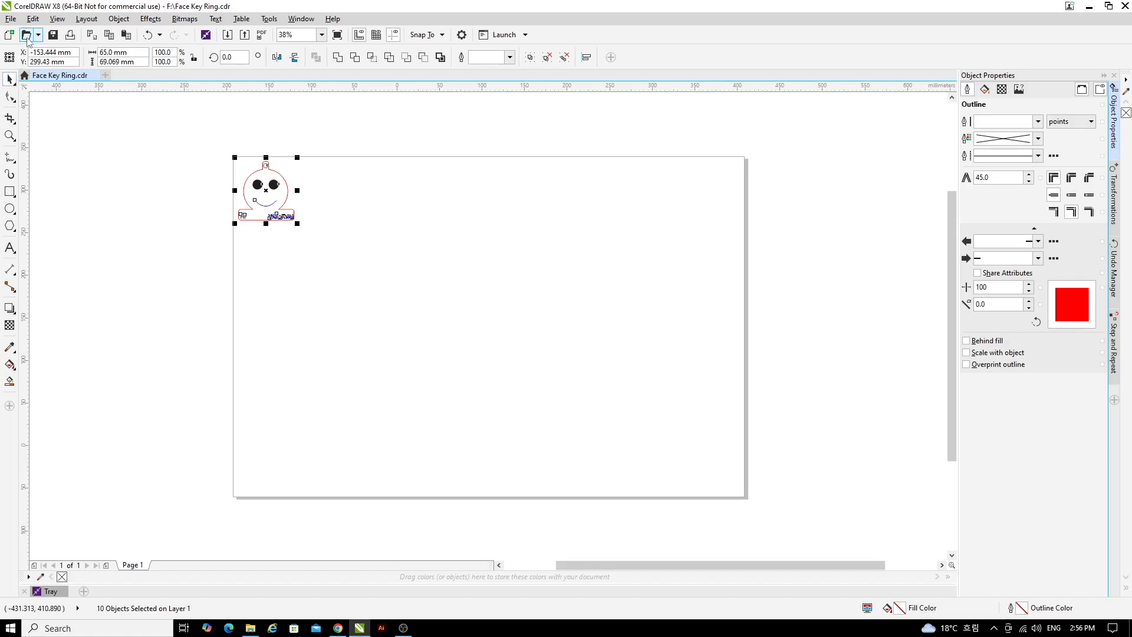
pyautogui.moveTo(26, 34)
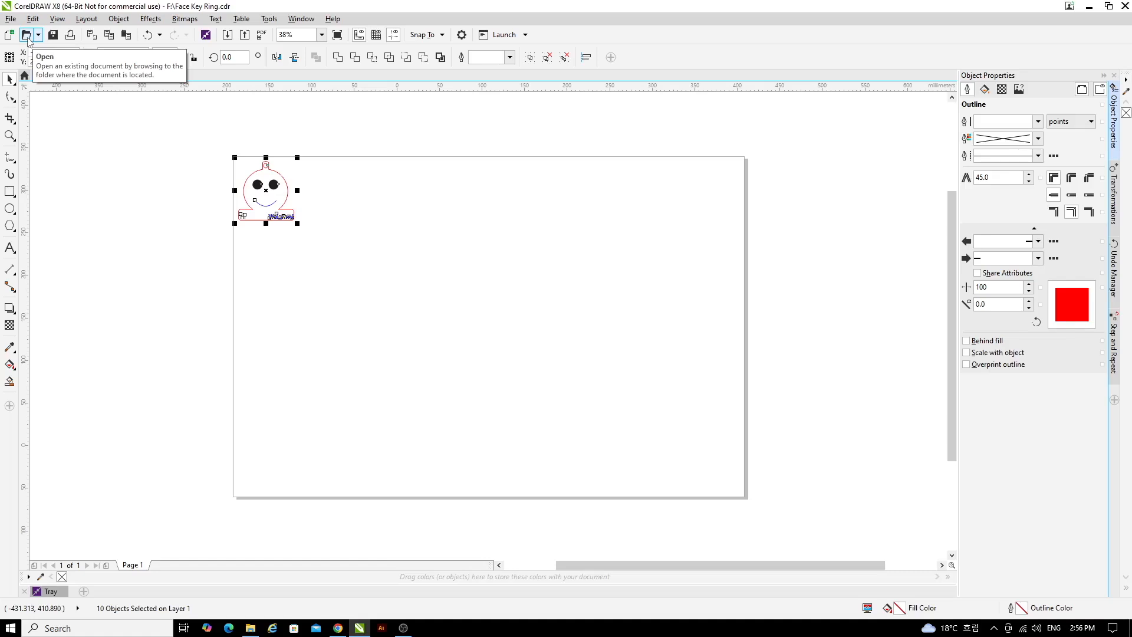